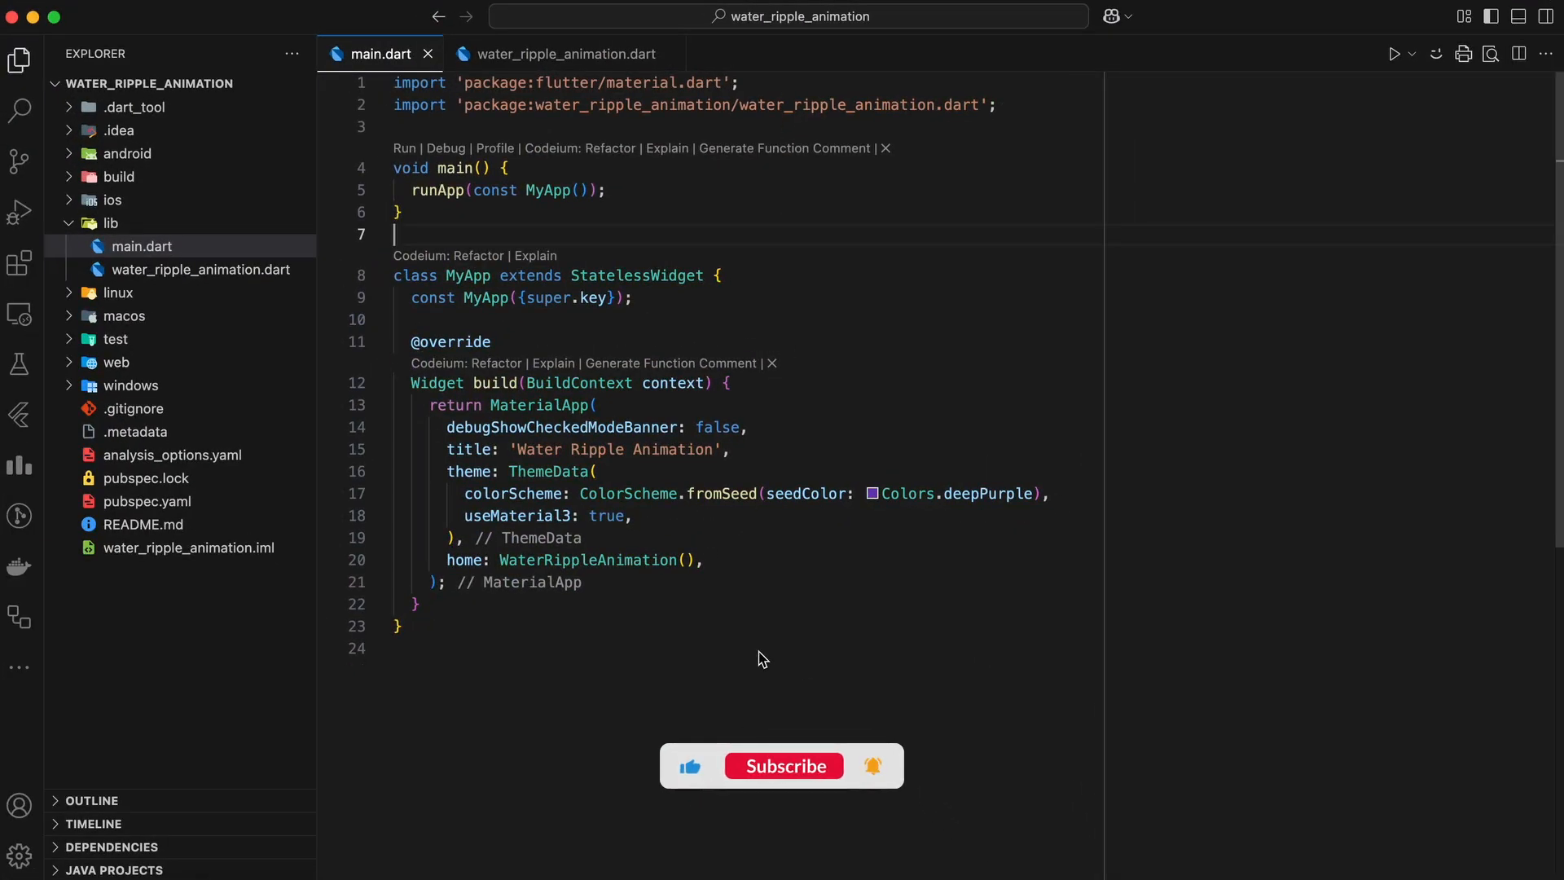
- Show water_ripple_animation.dart from the lib folder and review the Ripple class fields
click(783, 766)
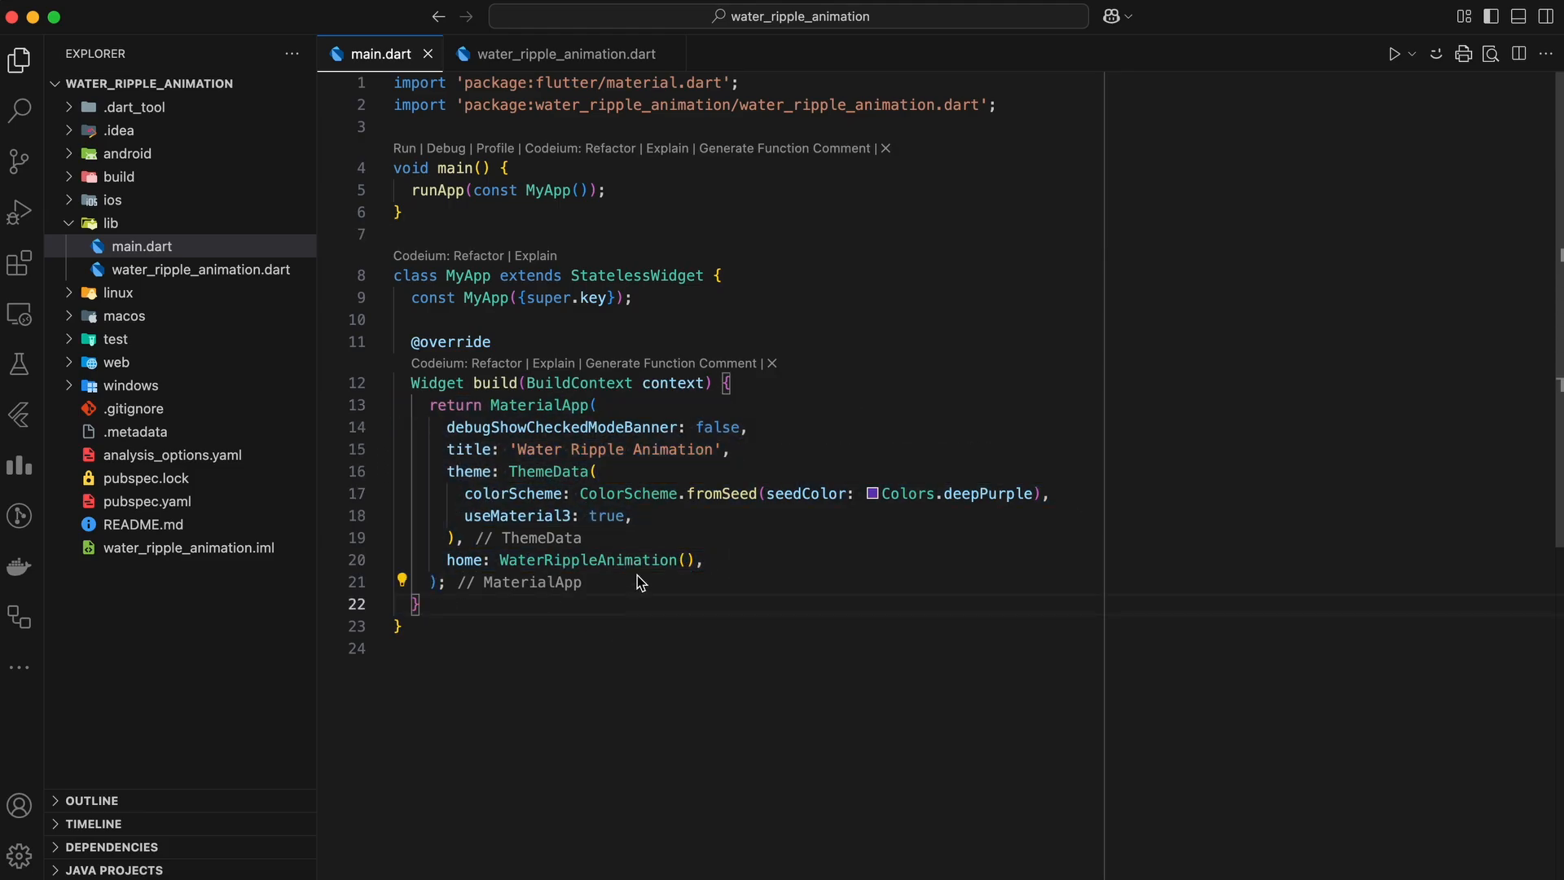
click(566, 52)
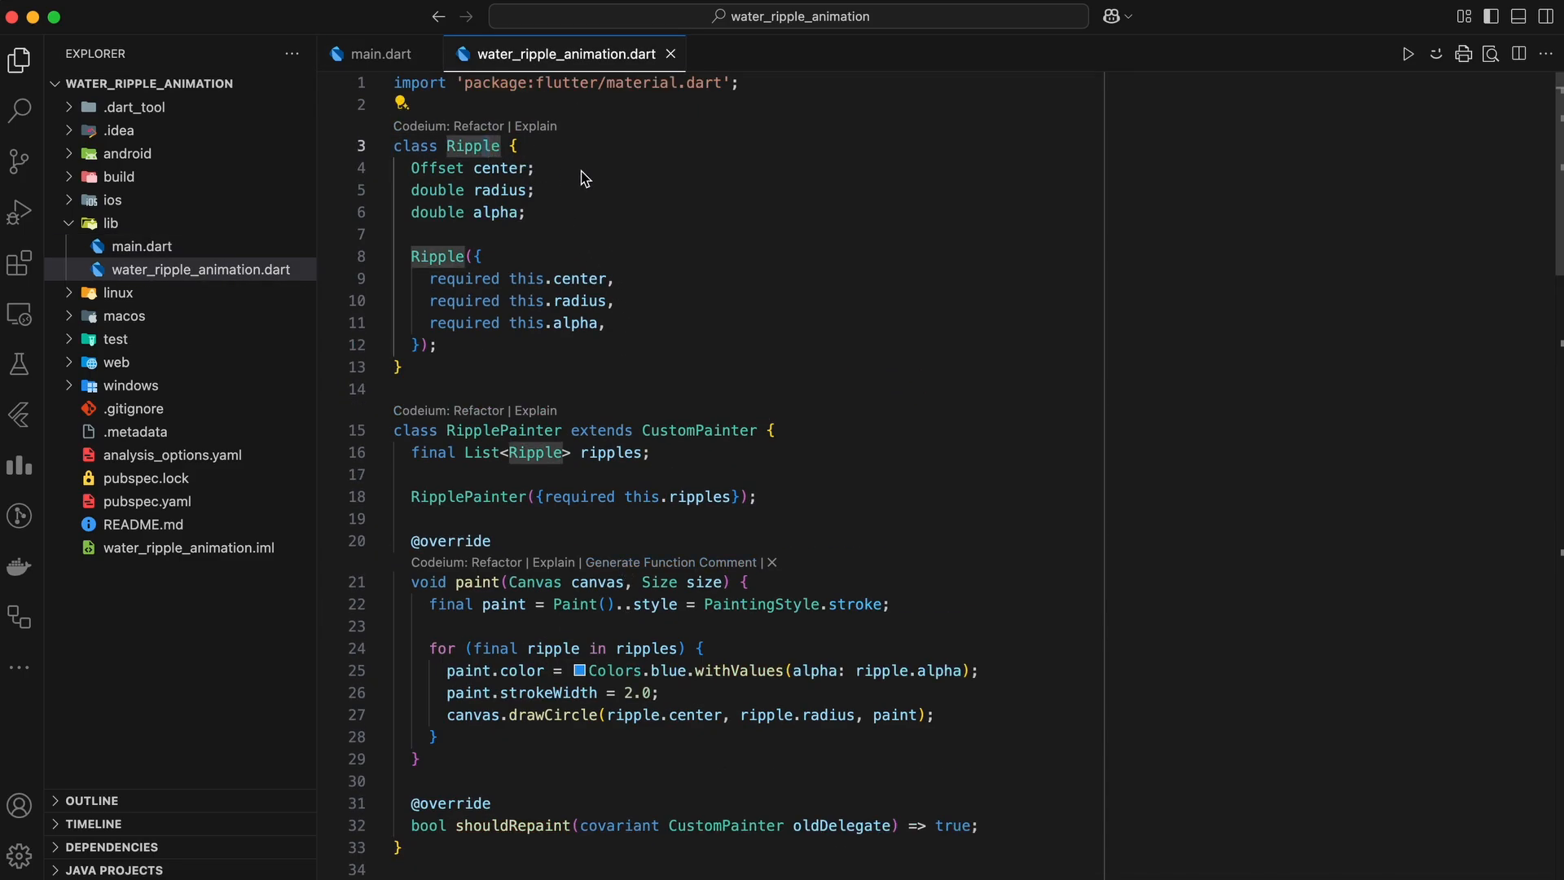
mouse_move(607, 189)
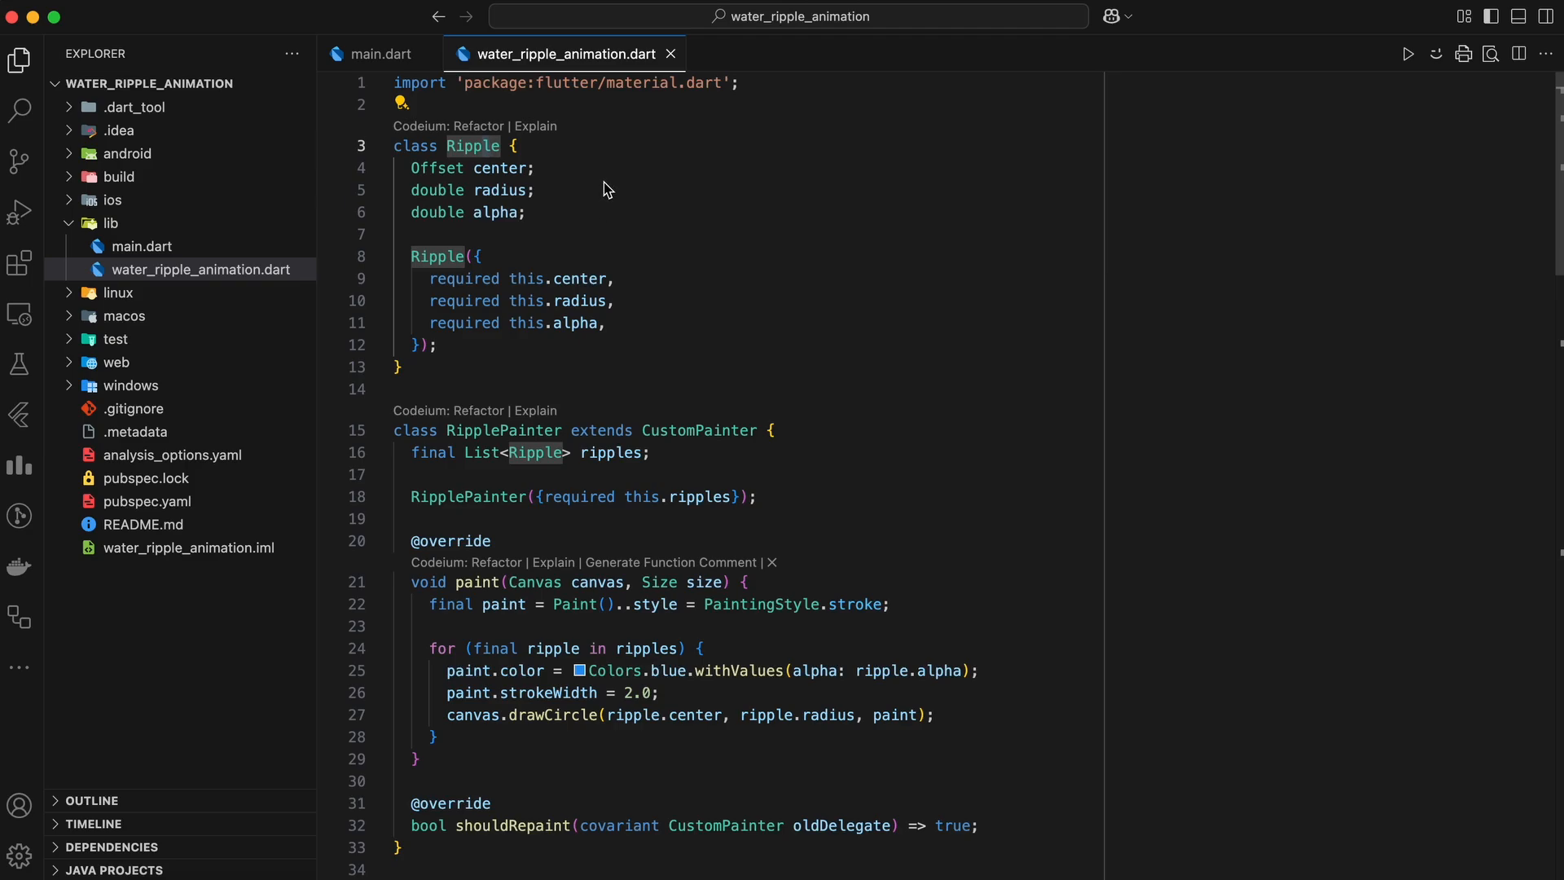
click(512, 146)
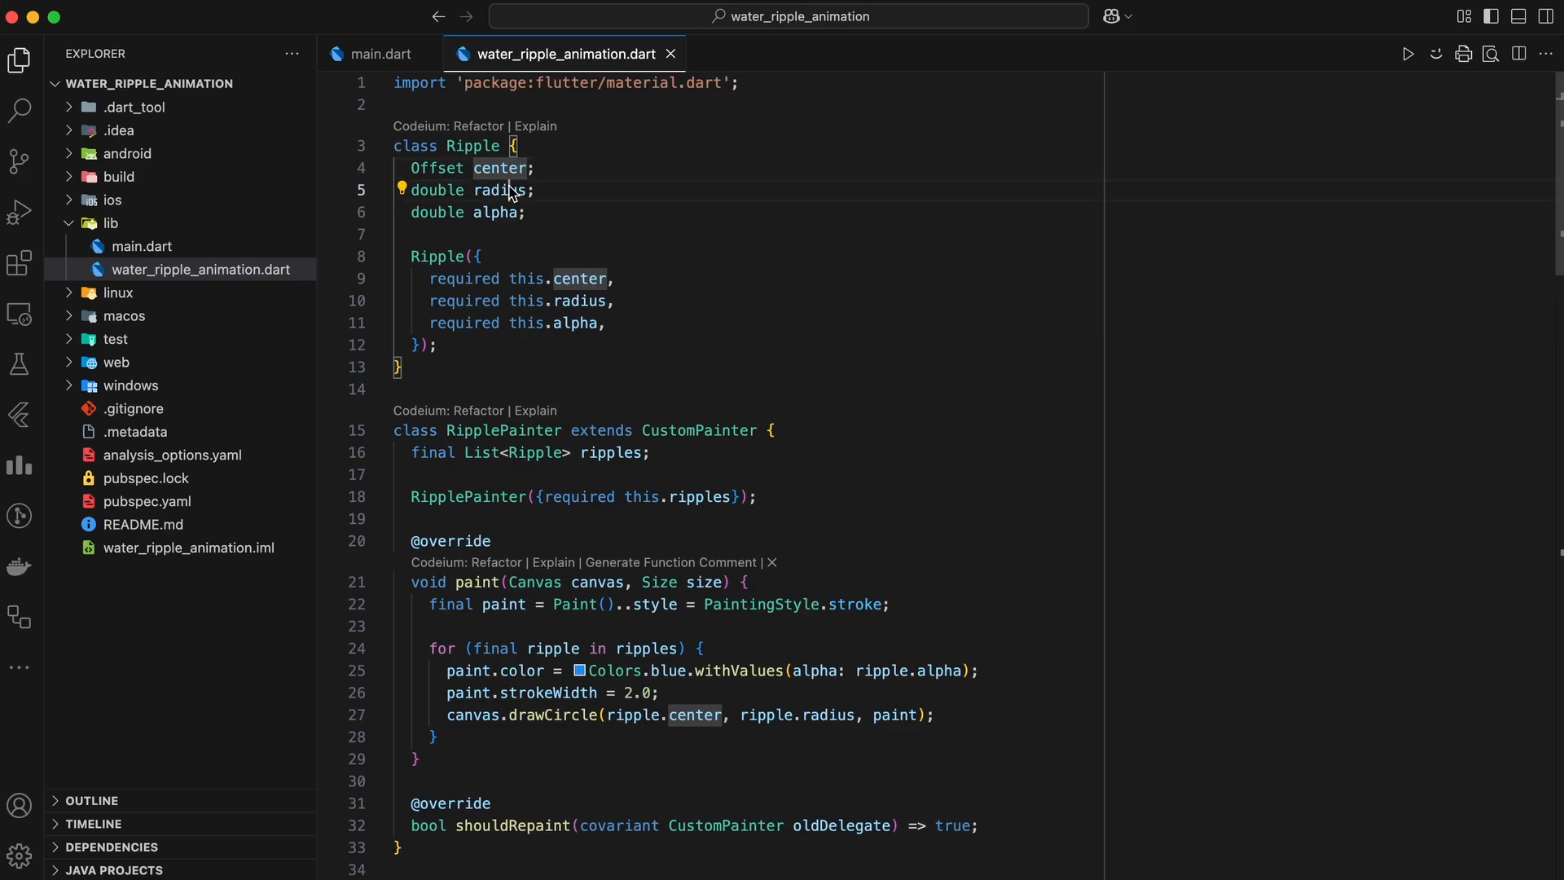
mouse_move(495, 216)
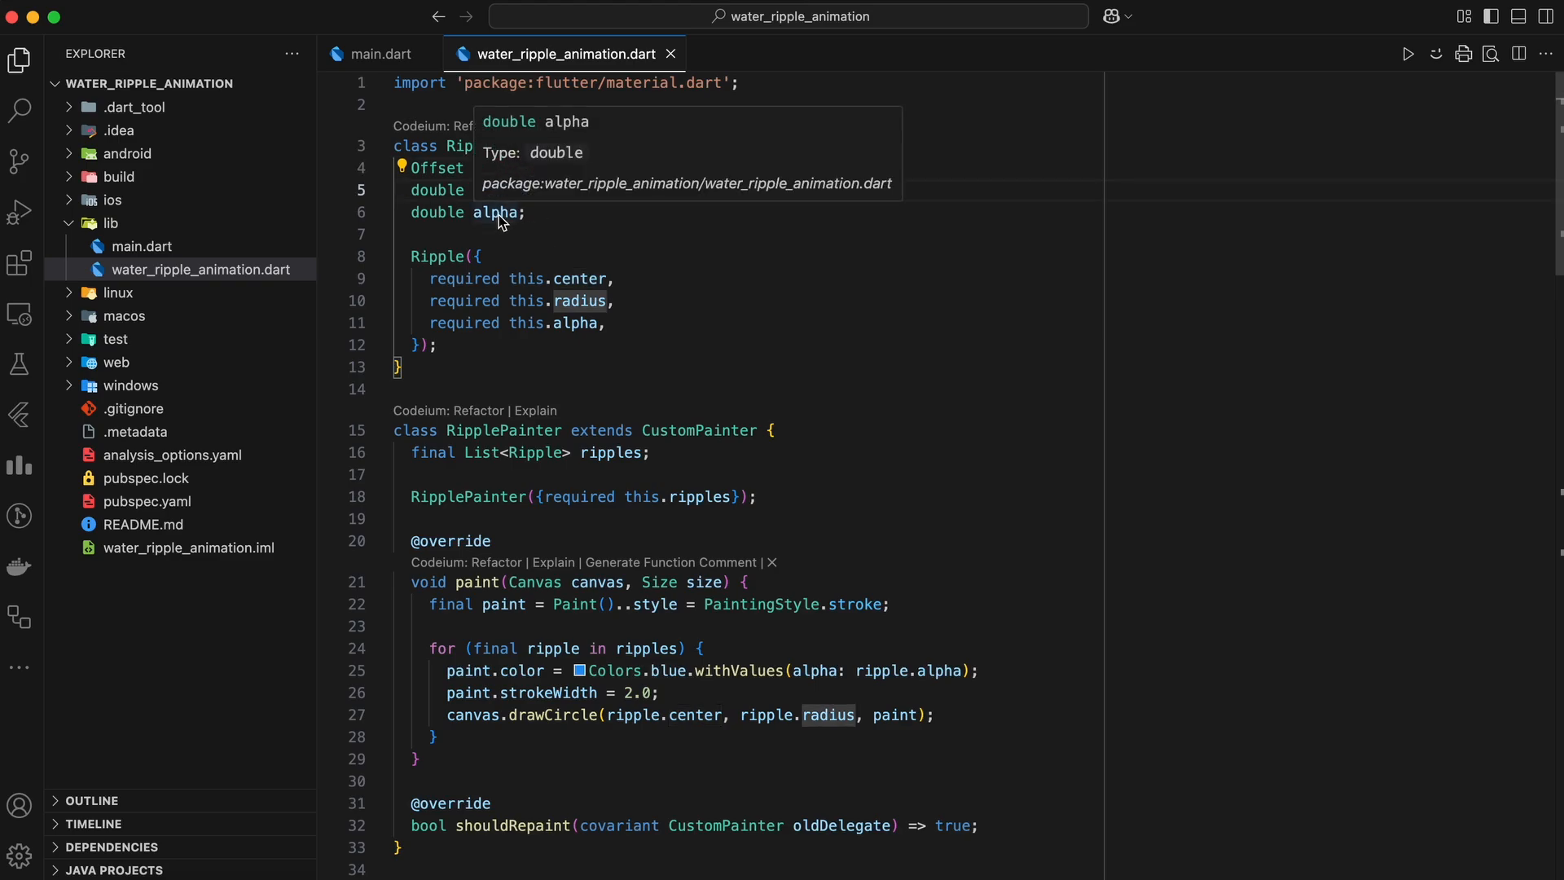
mouse_move(622, 259)
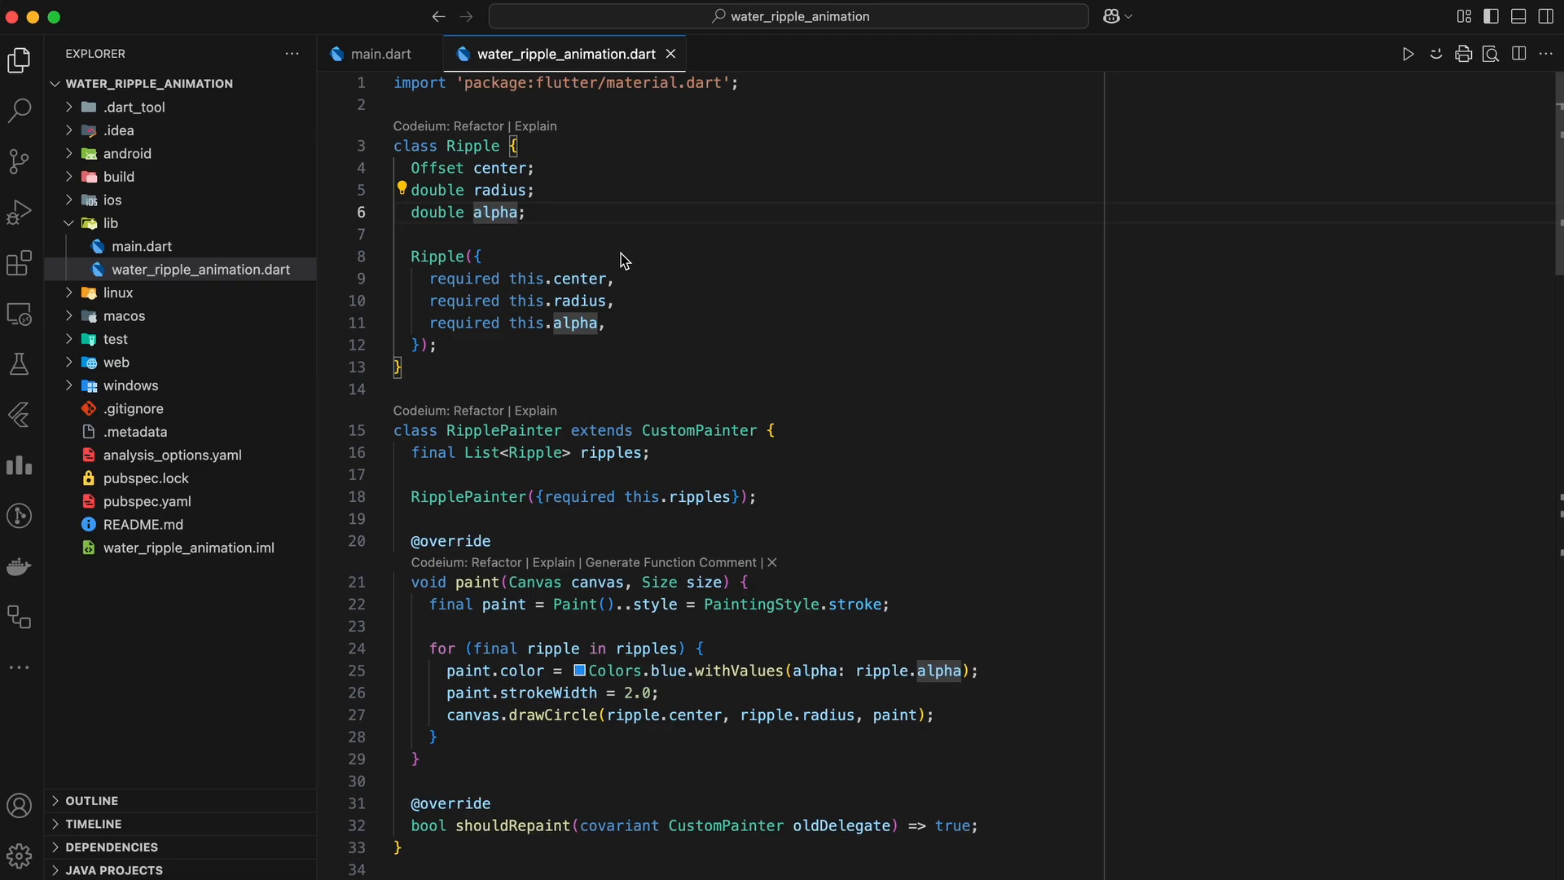
mouse_move(981, 433)
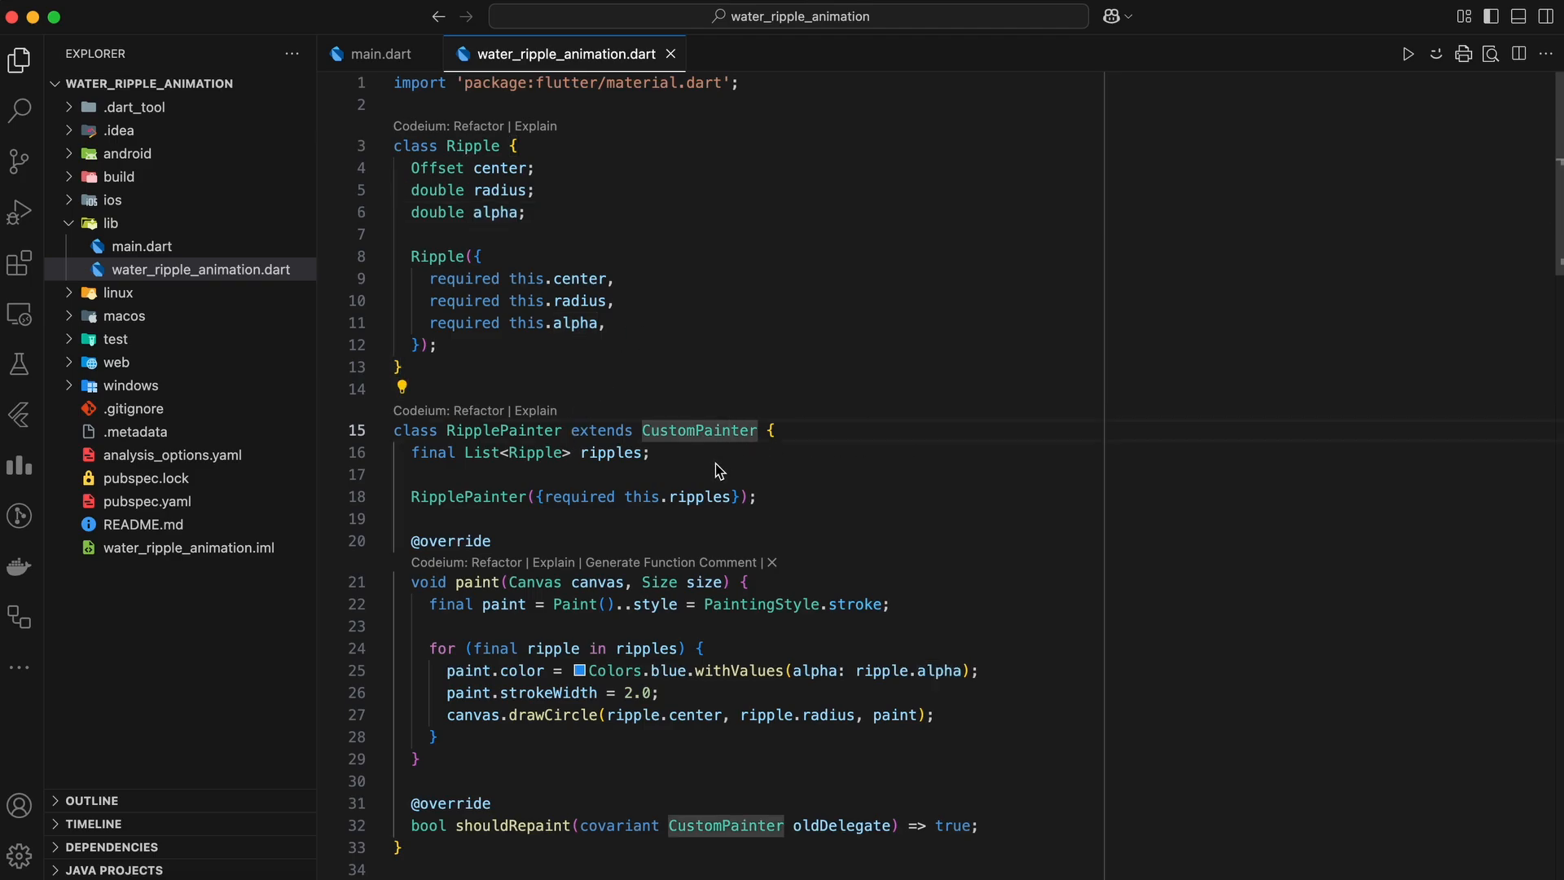
double_click(504, 430)
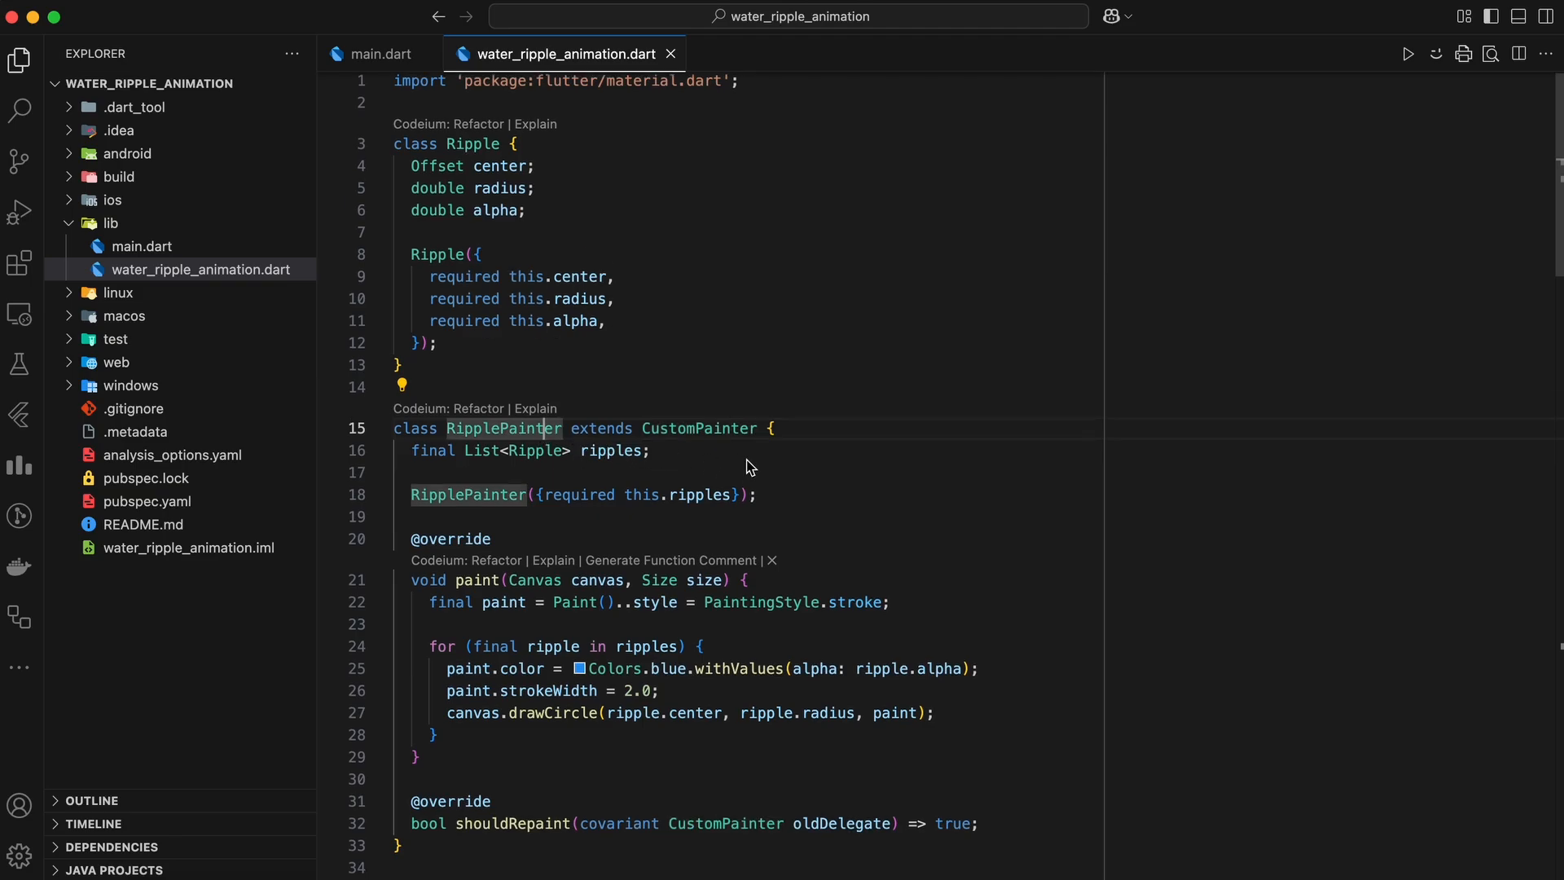
scroll(down, 3)
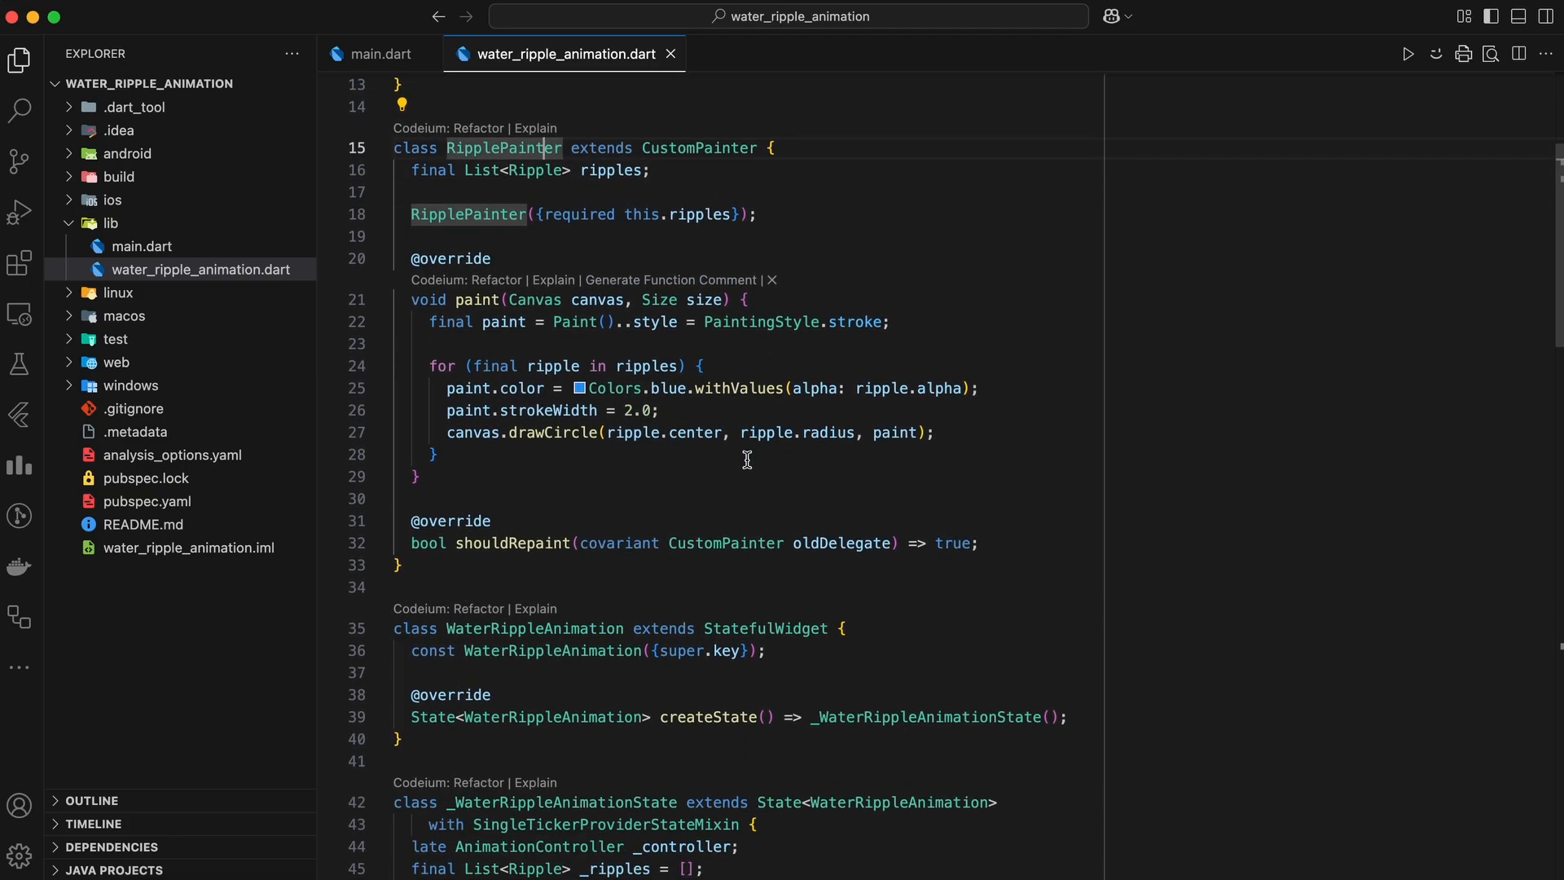
mouse_move(751, 469)
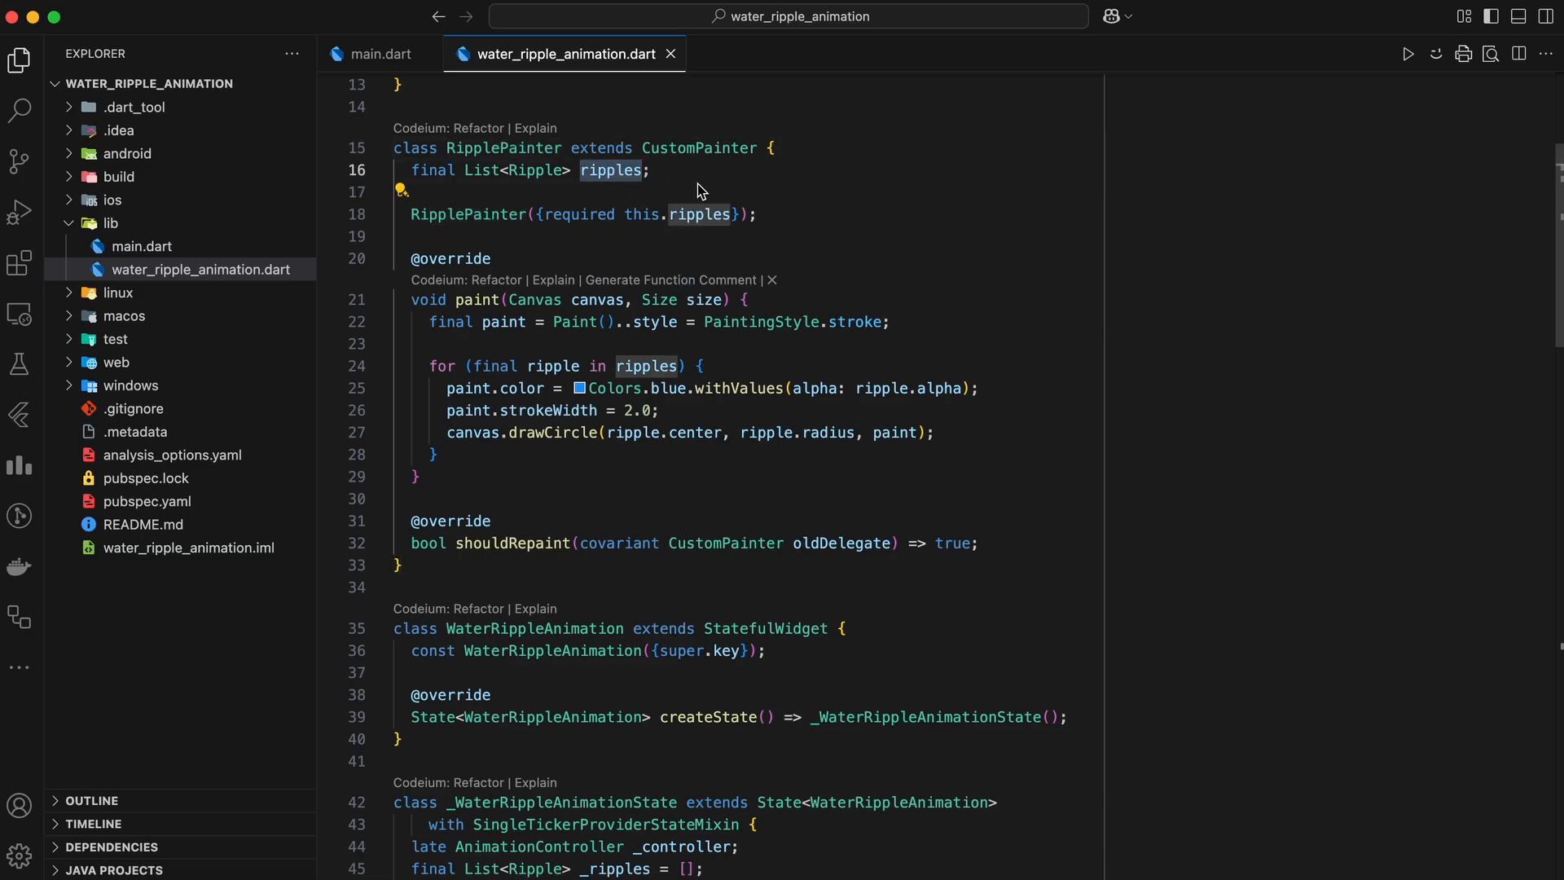
mouse_move(655, 251)
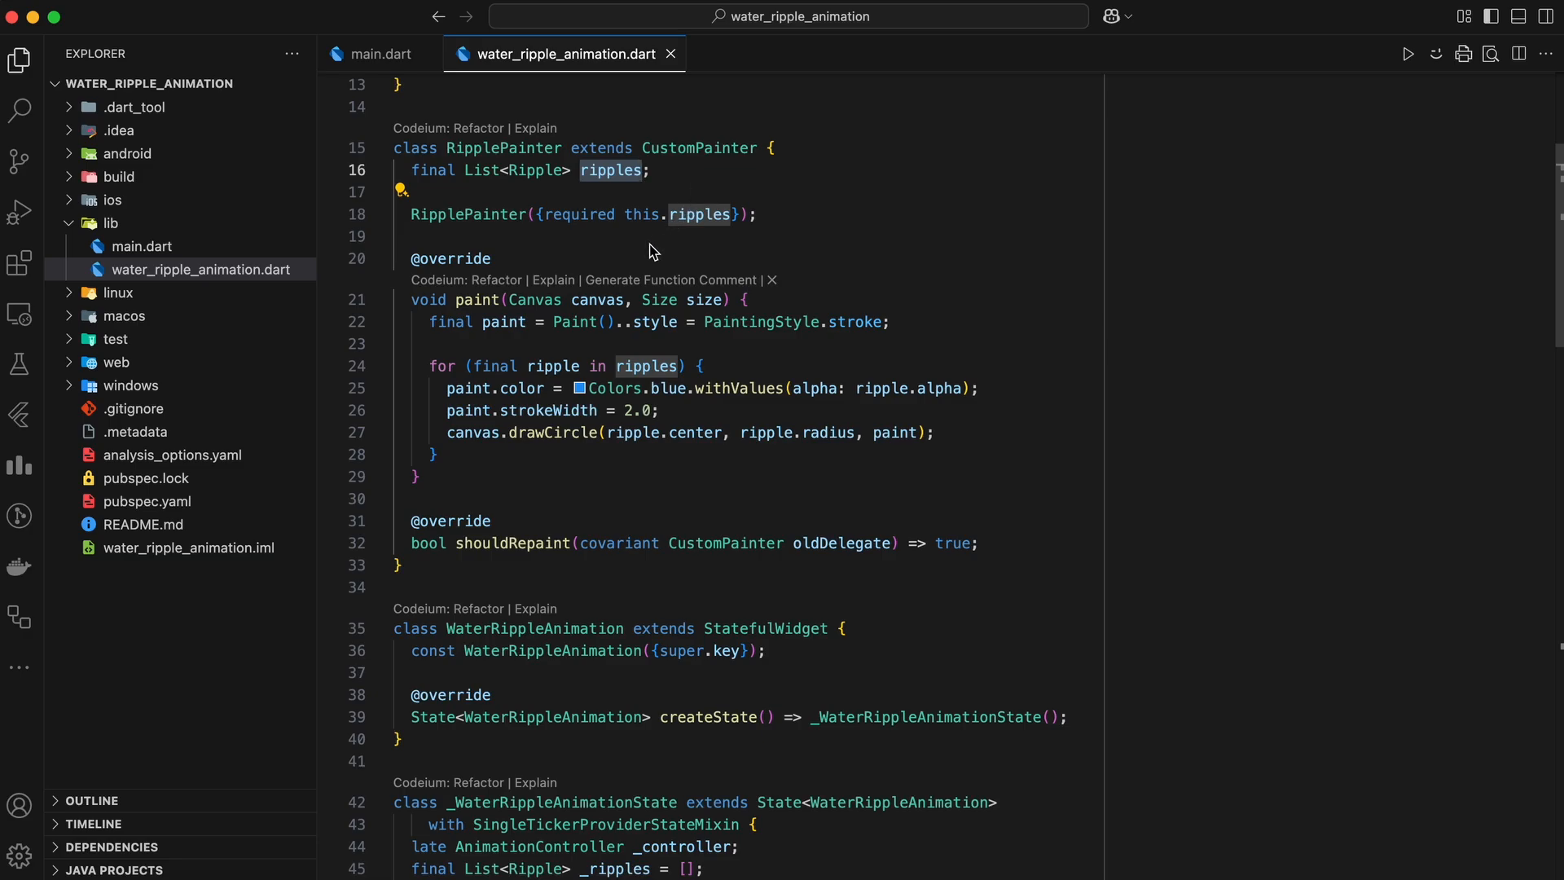
mouse_move(632, 223)
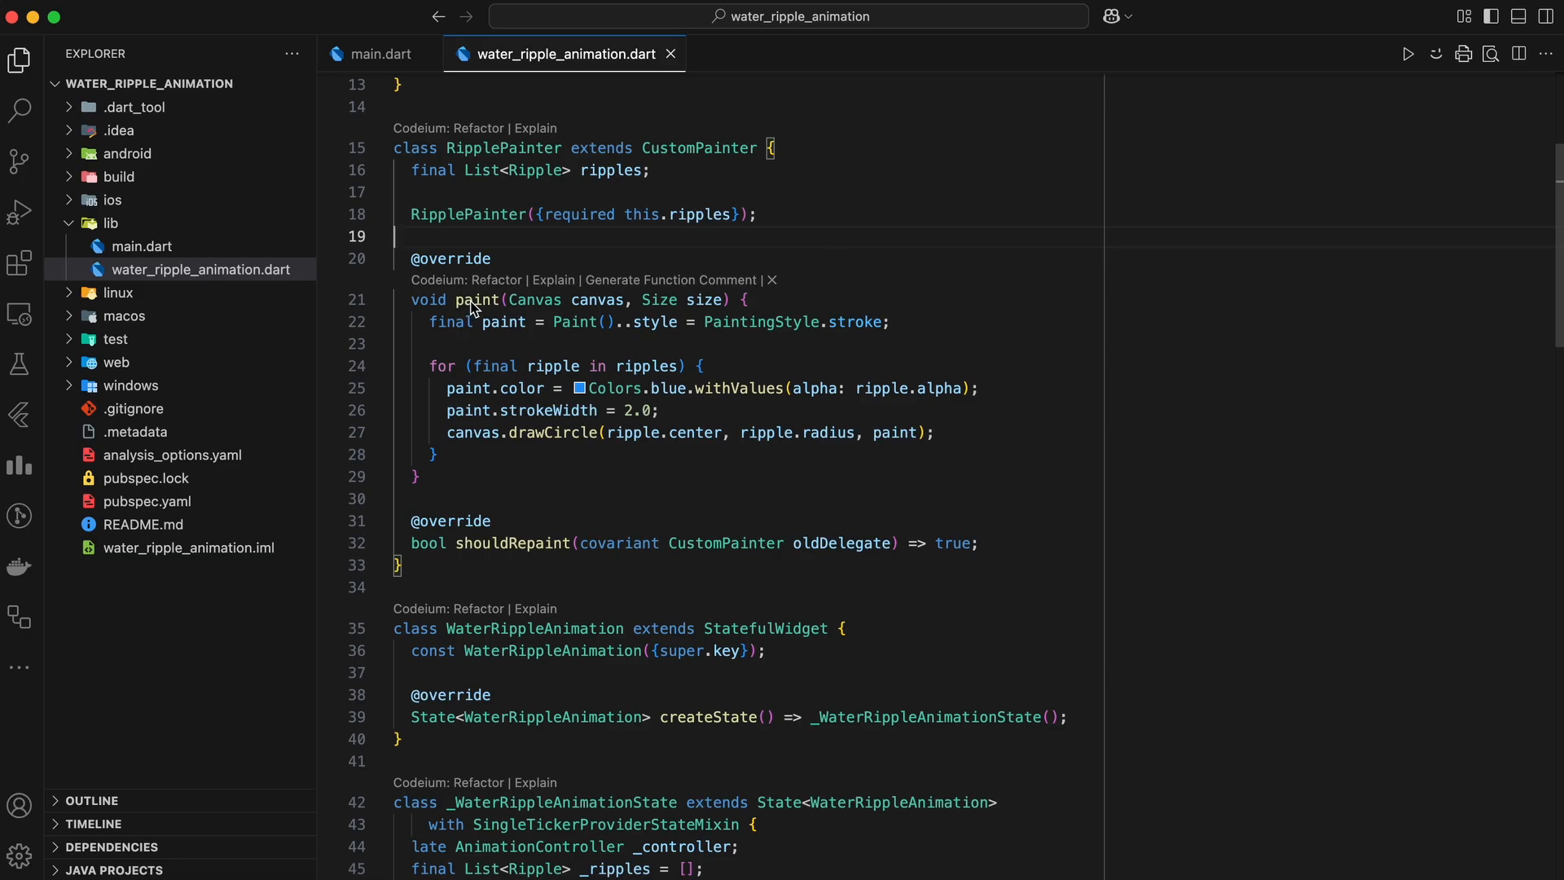
mouse_move(554, 367)
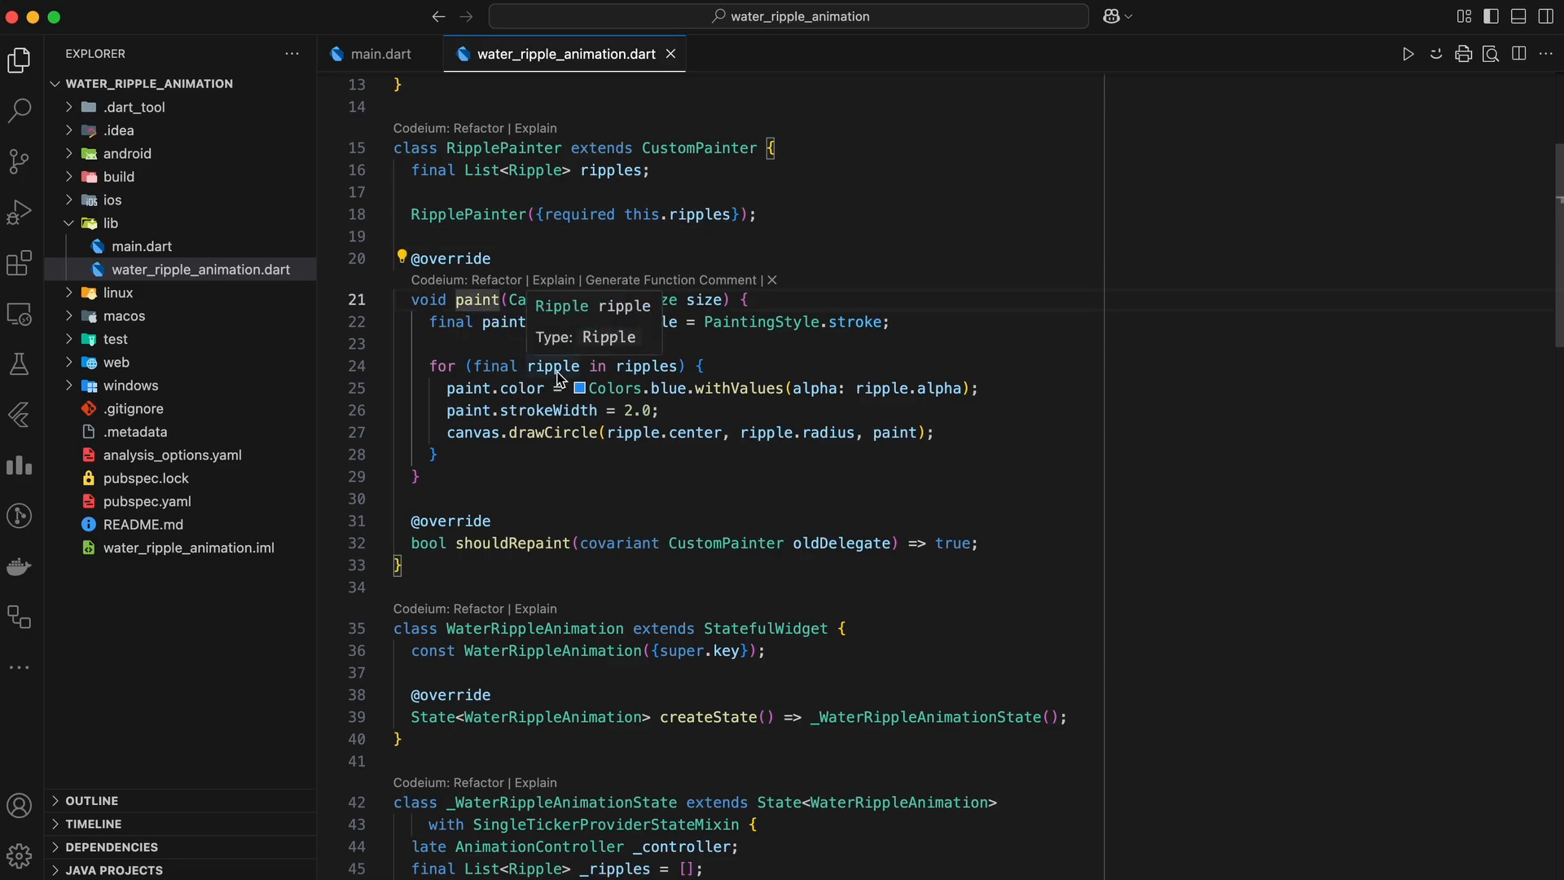
mouse_move(727, 368)
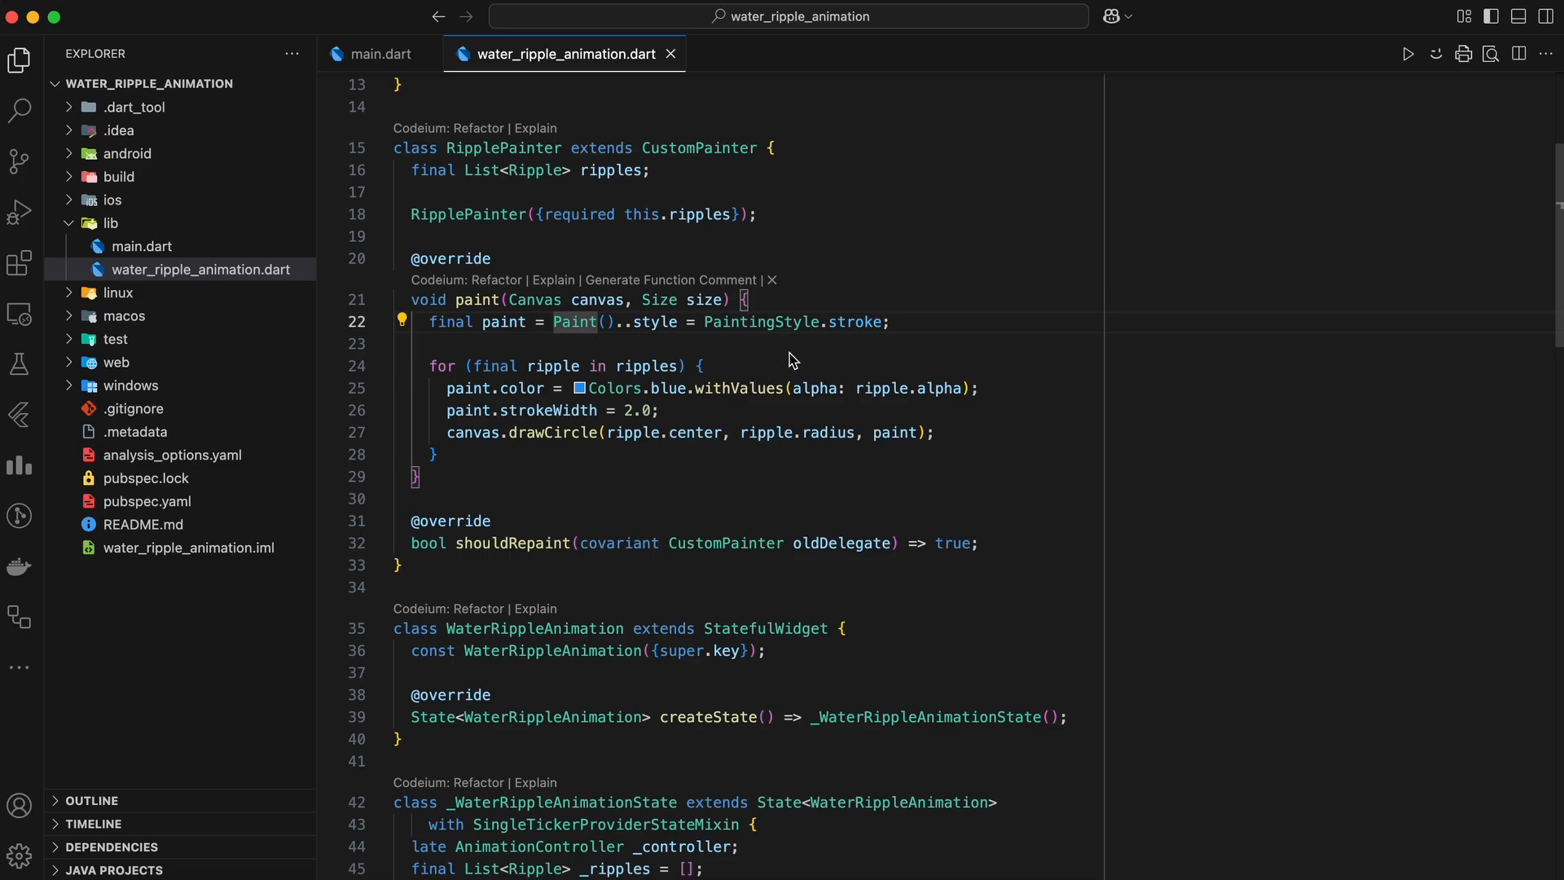
mouse_move(724, 349)
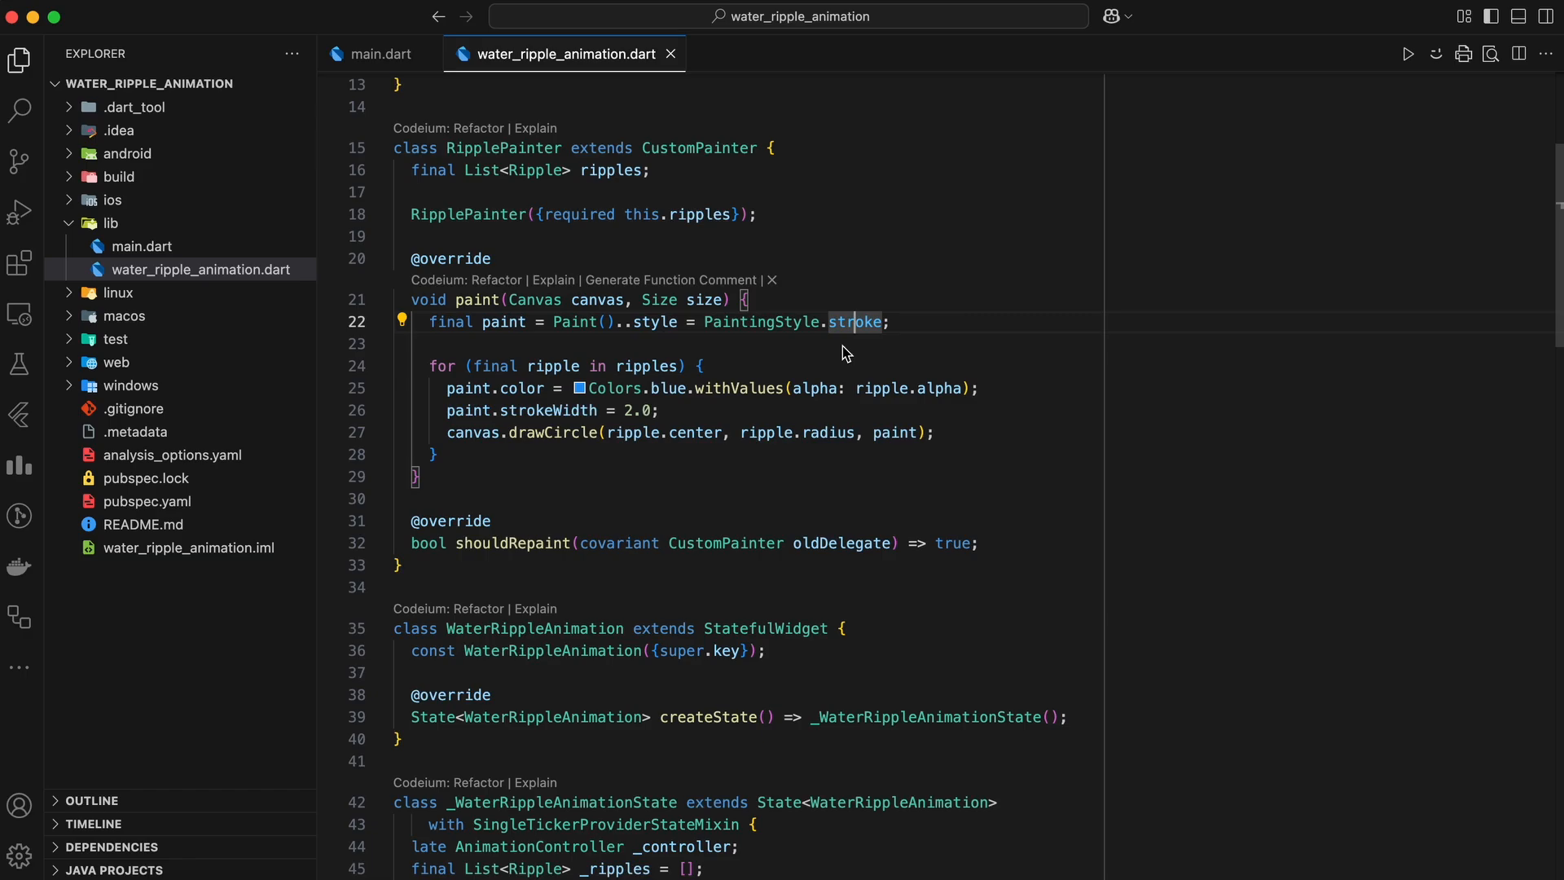
mouse_move(834, 355)
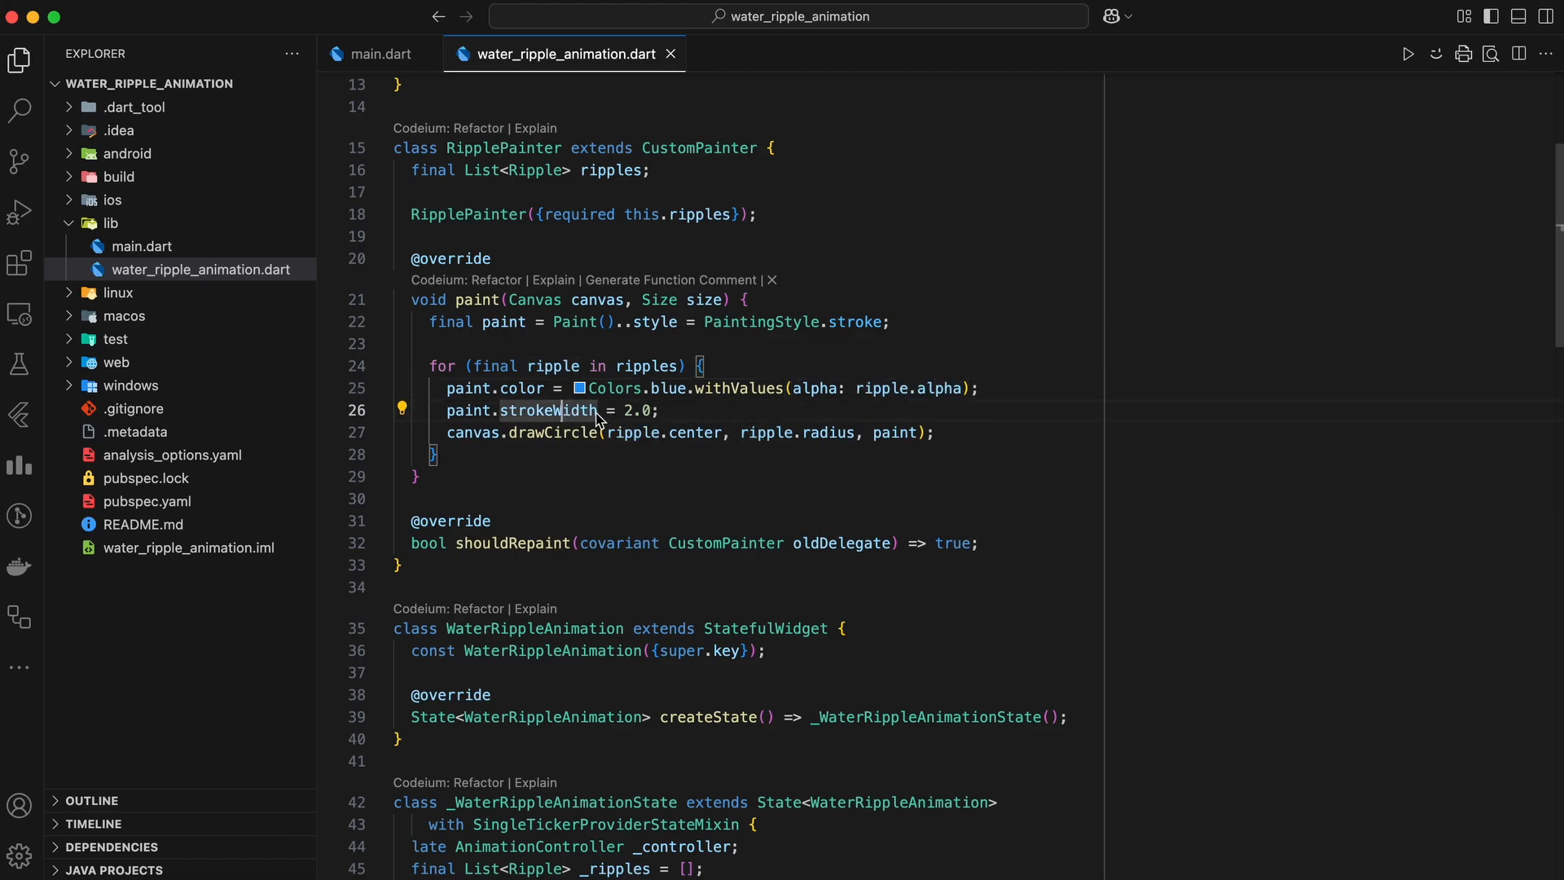
mouse_move(724, 418)
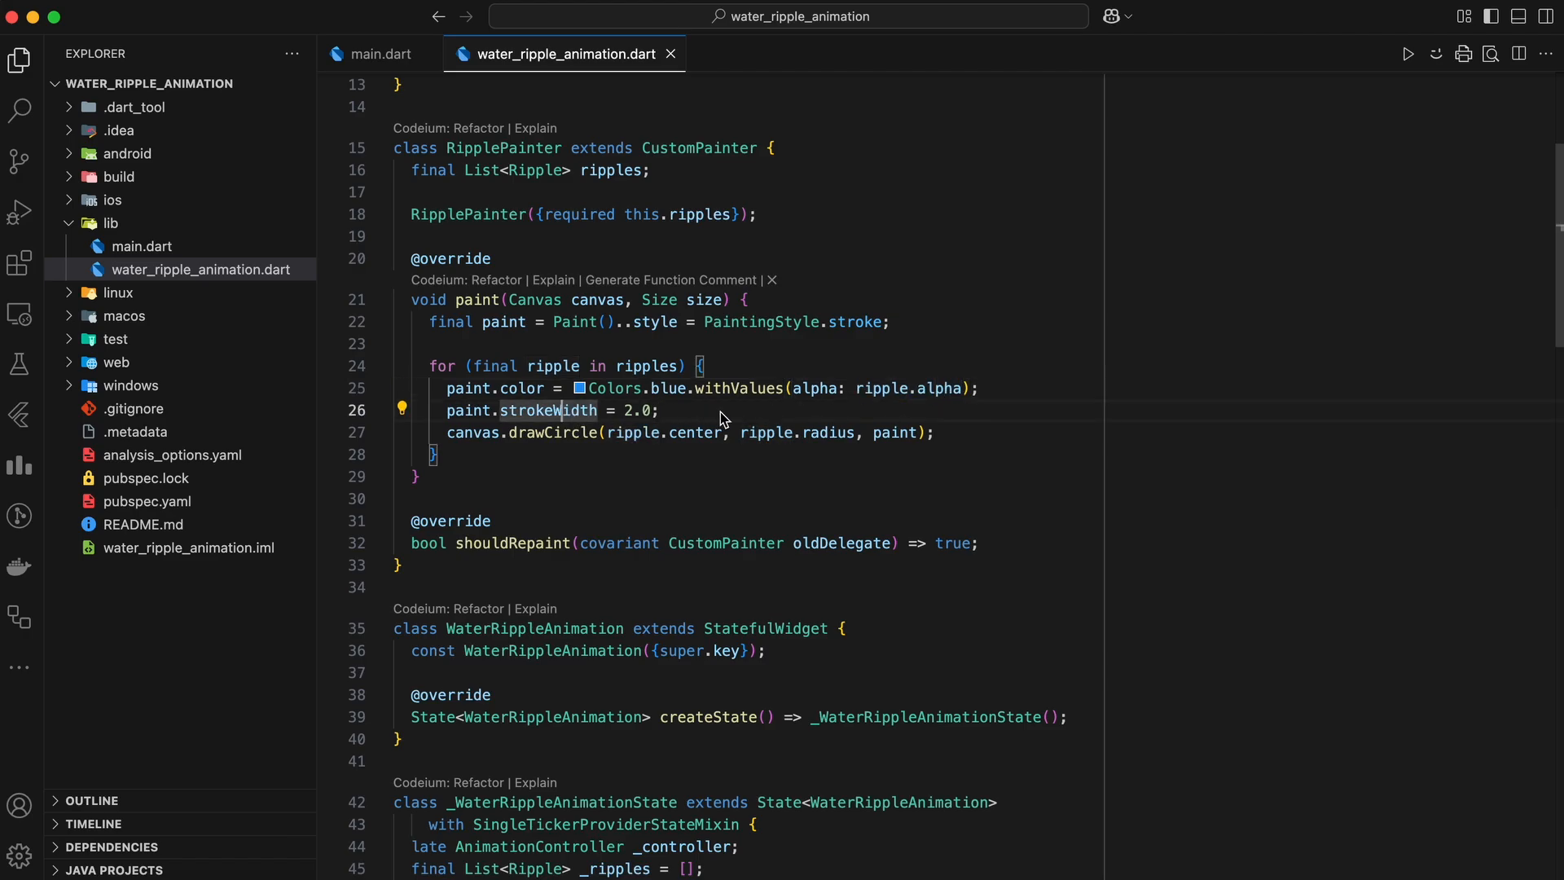
click(611, 410)
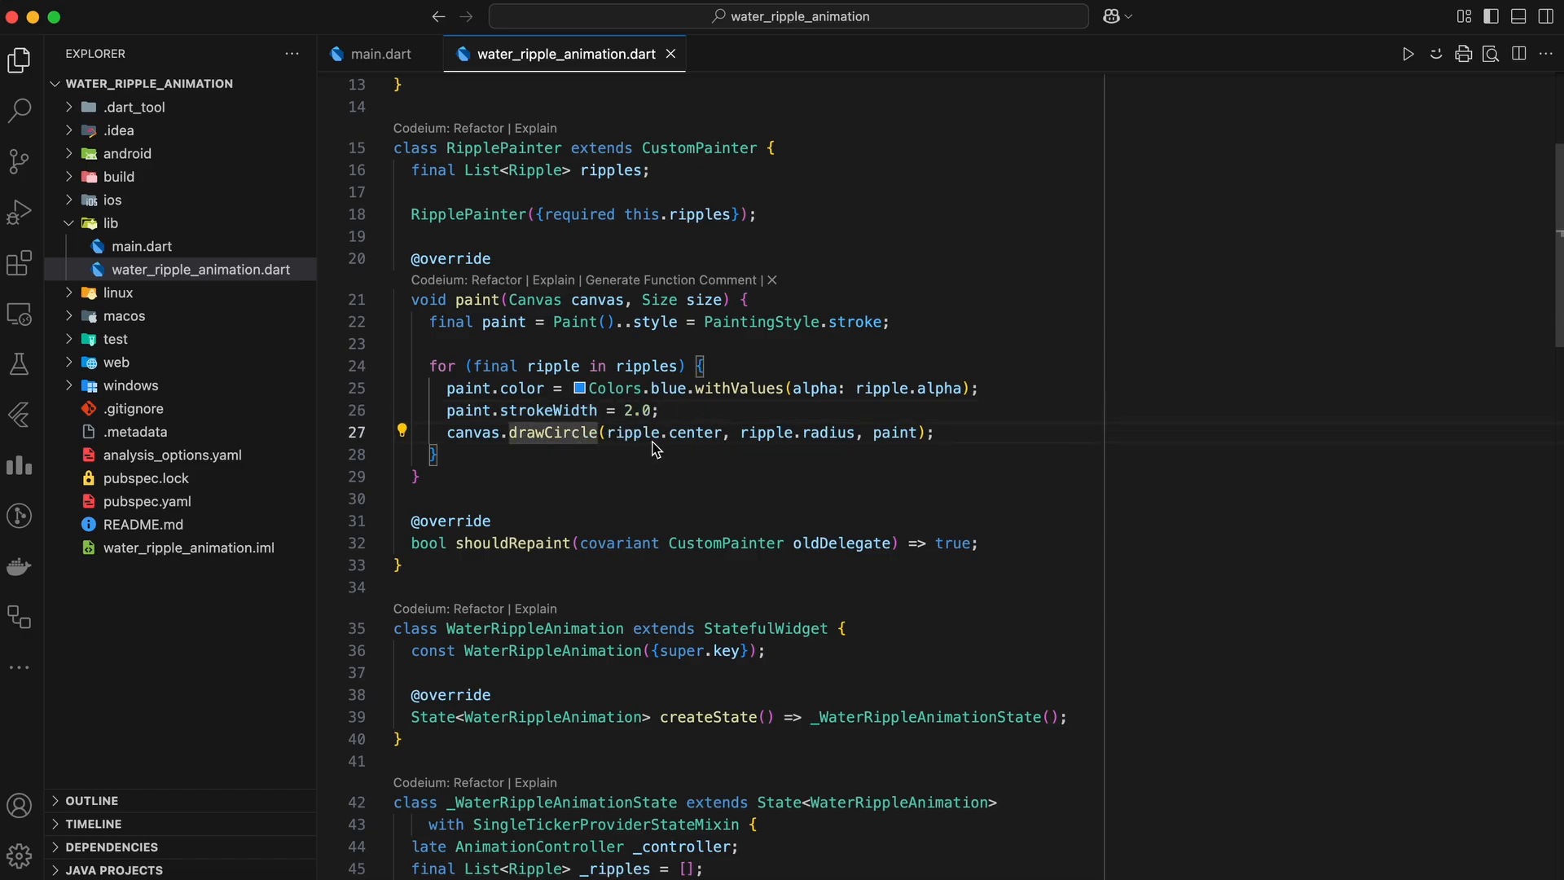
mouse_move(675, 473)
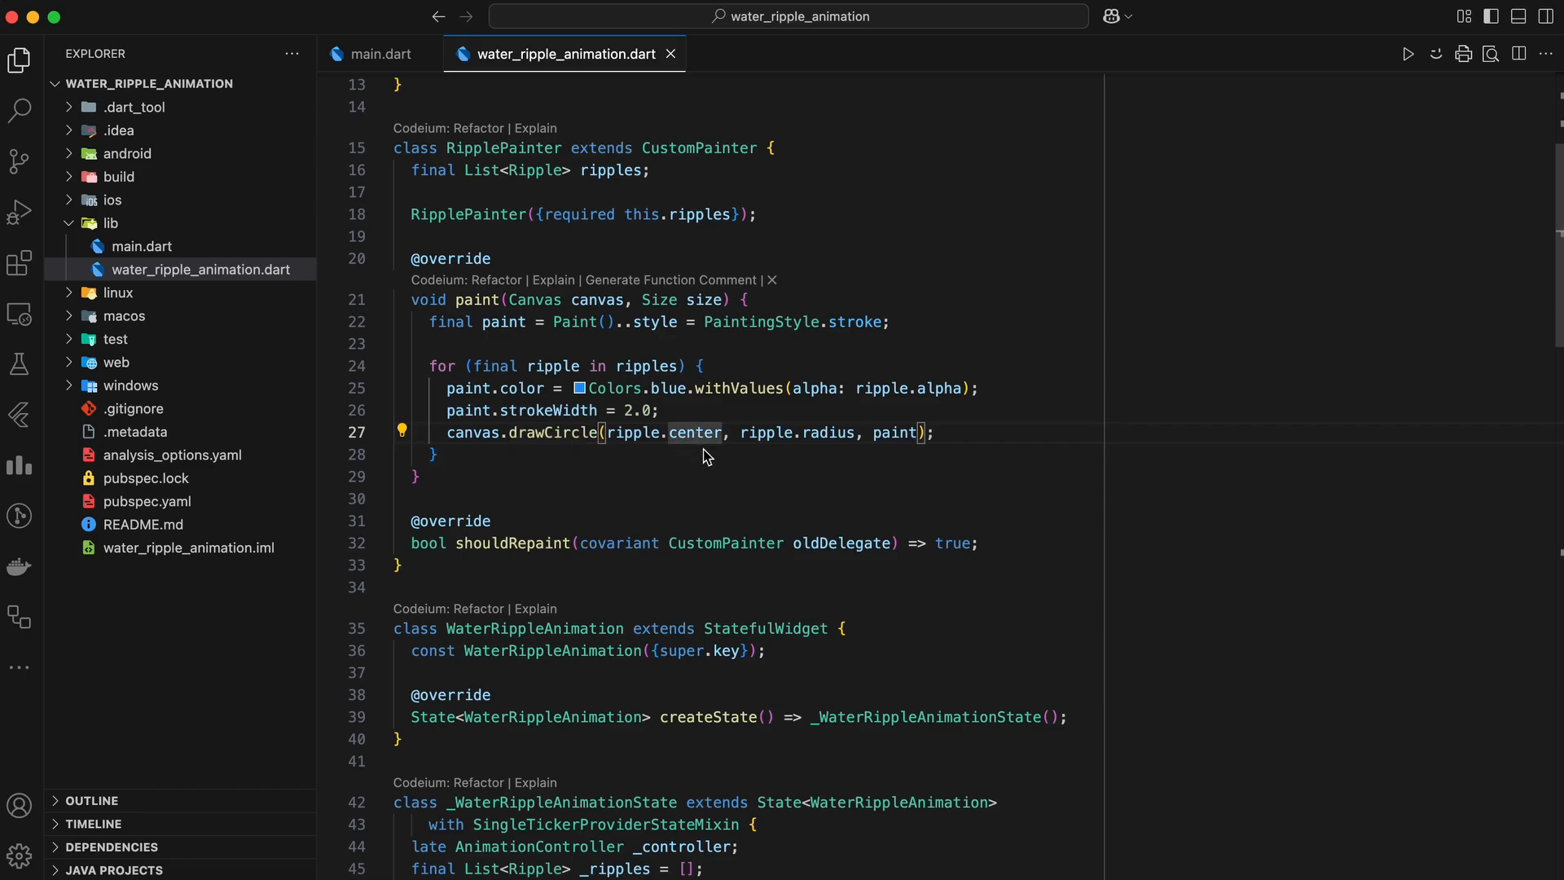
double_click(828, 433)
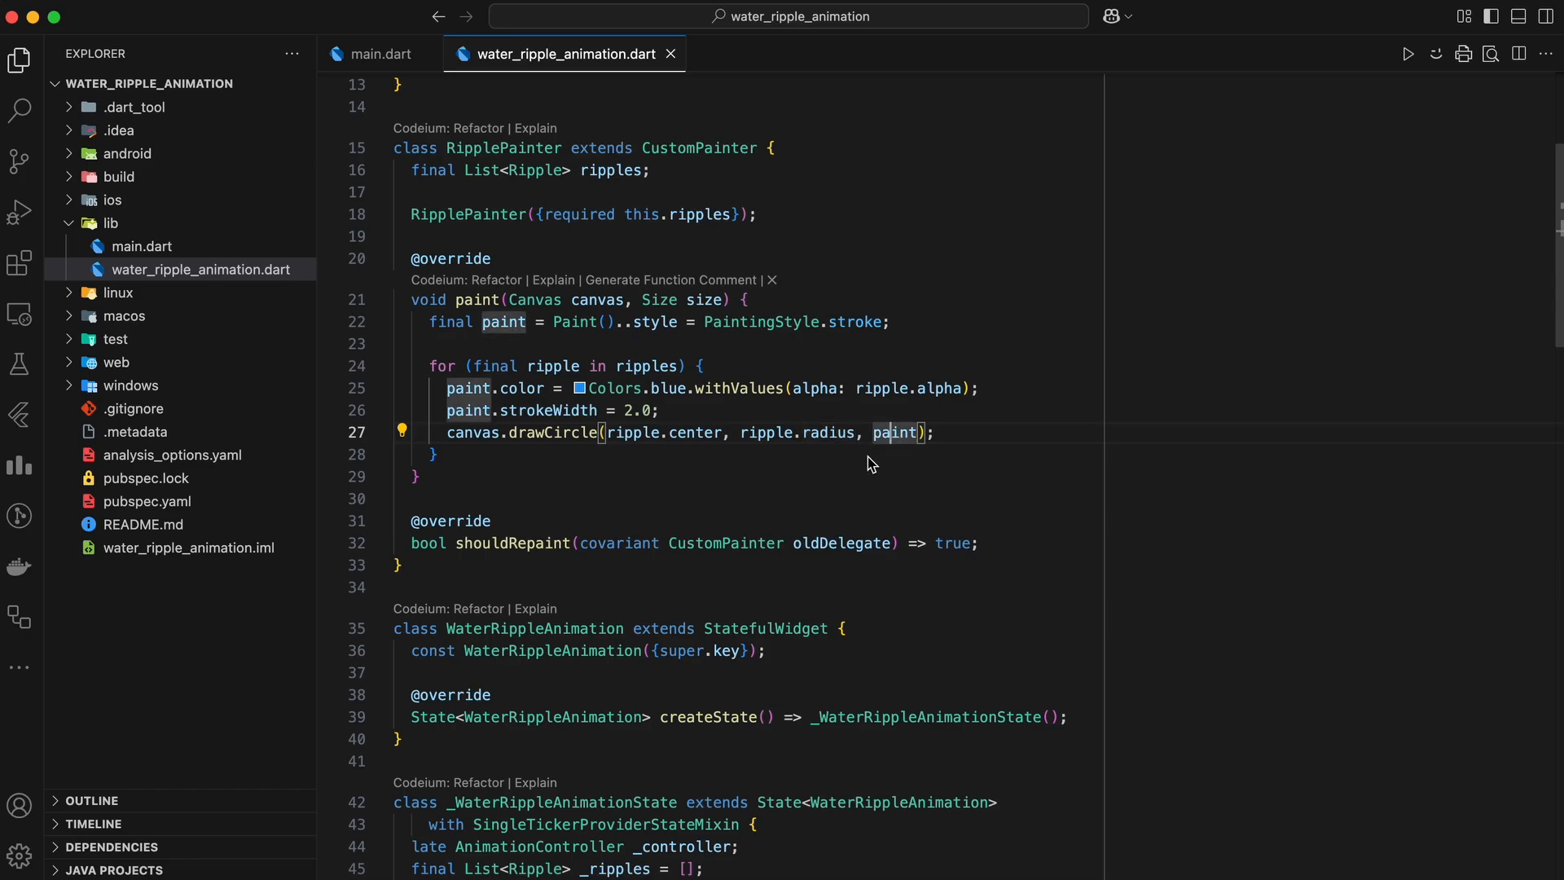
mouse_move(854, 467)
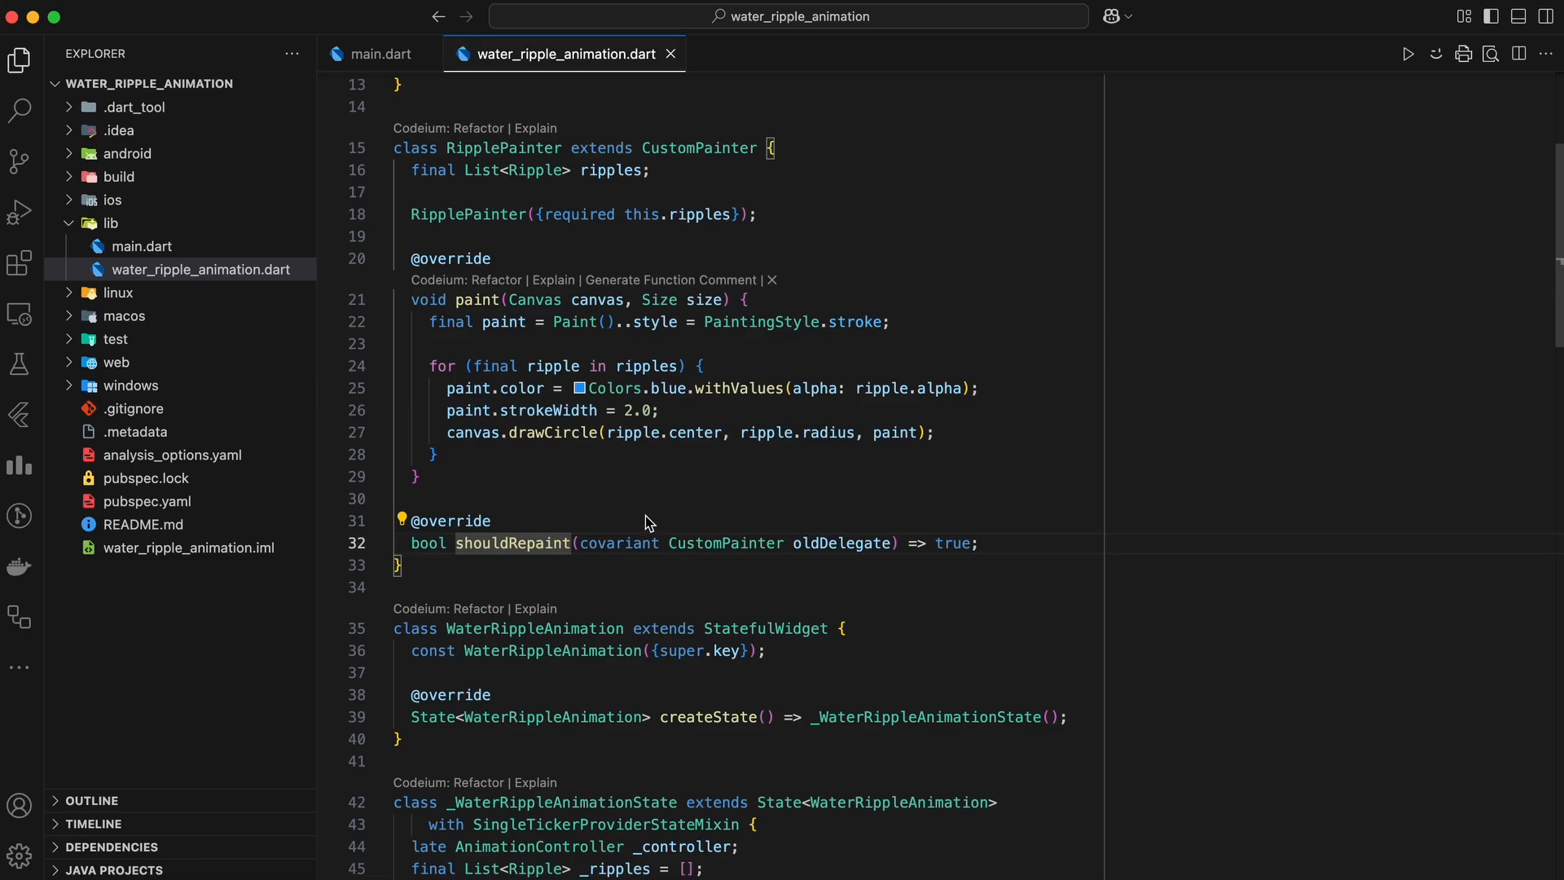
mouse_move(697, 528)
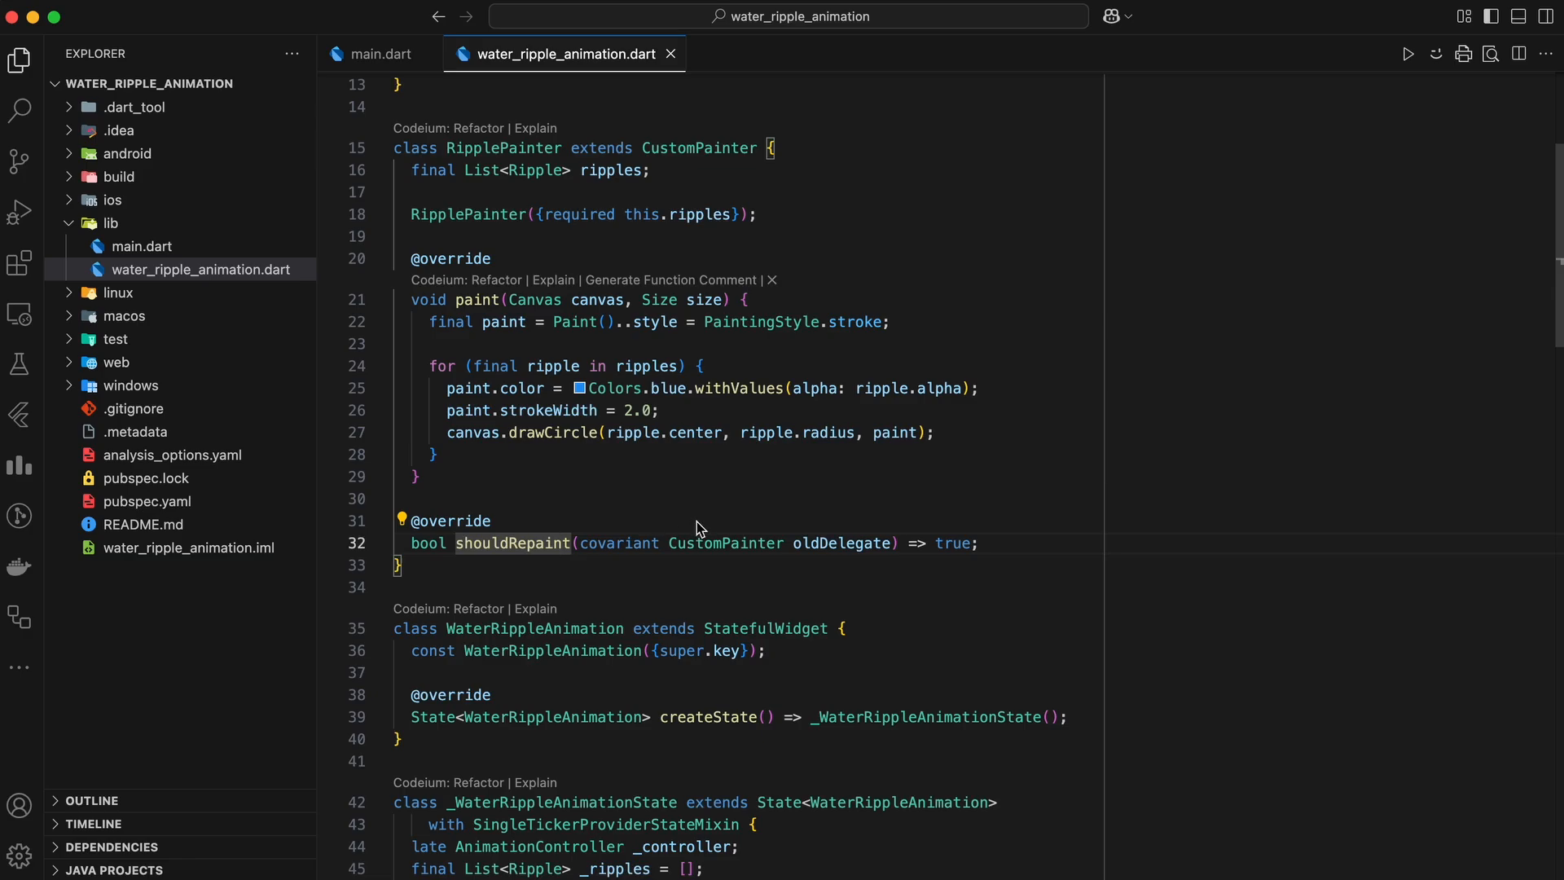
mouse_move(690, 587)
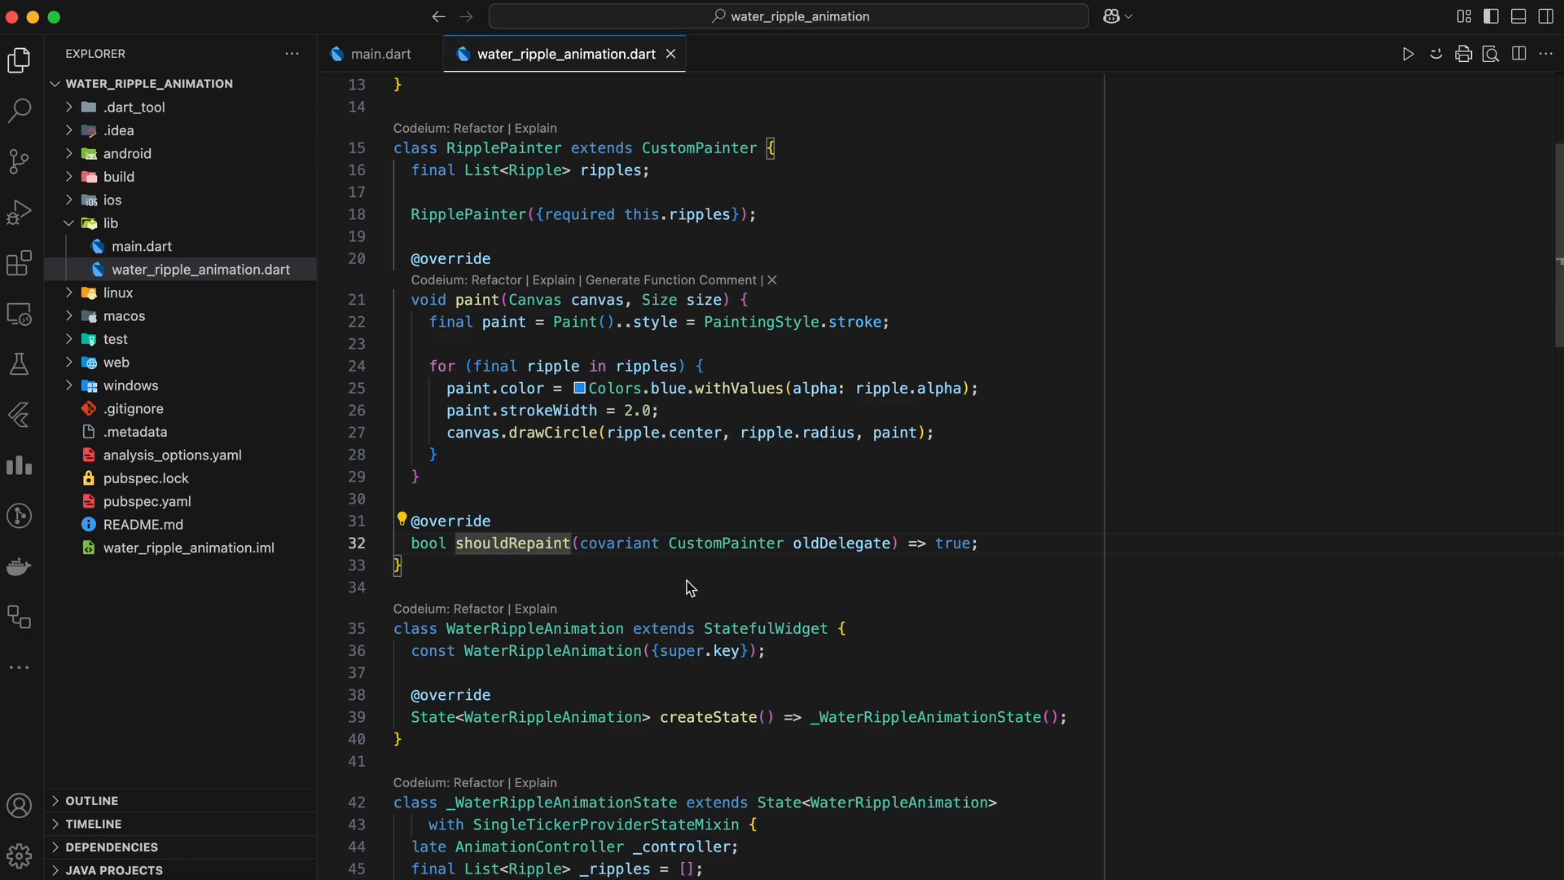
mouse_move(667, 502)
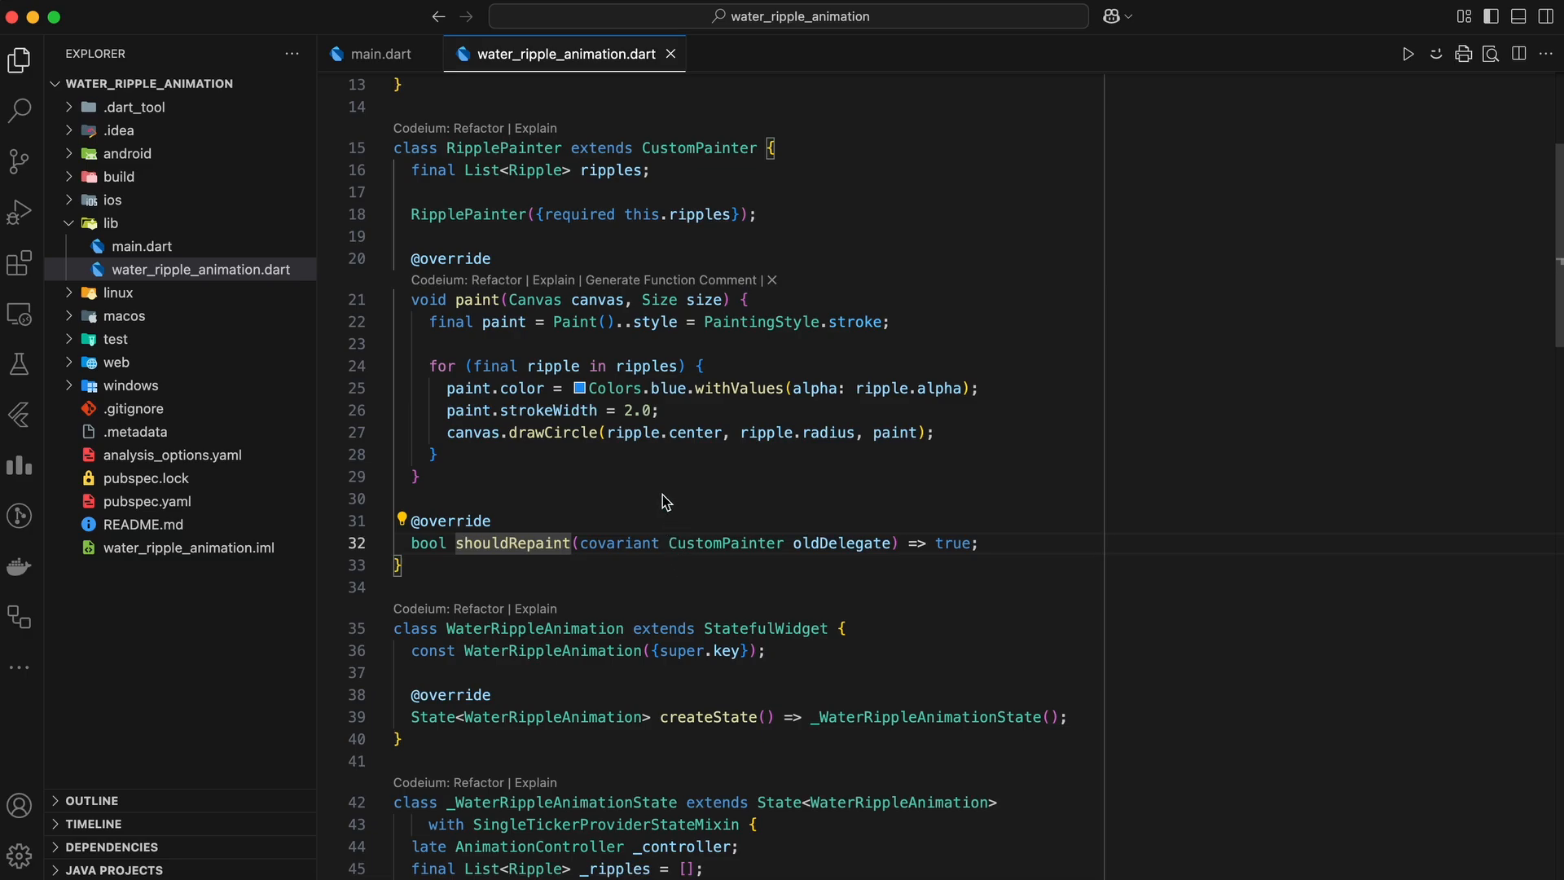
mouse_move(668, 586)
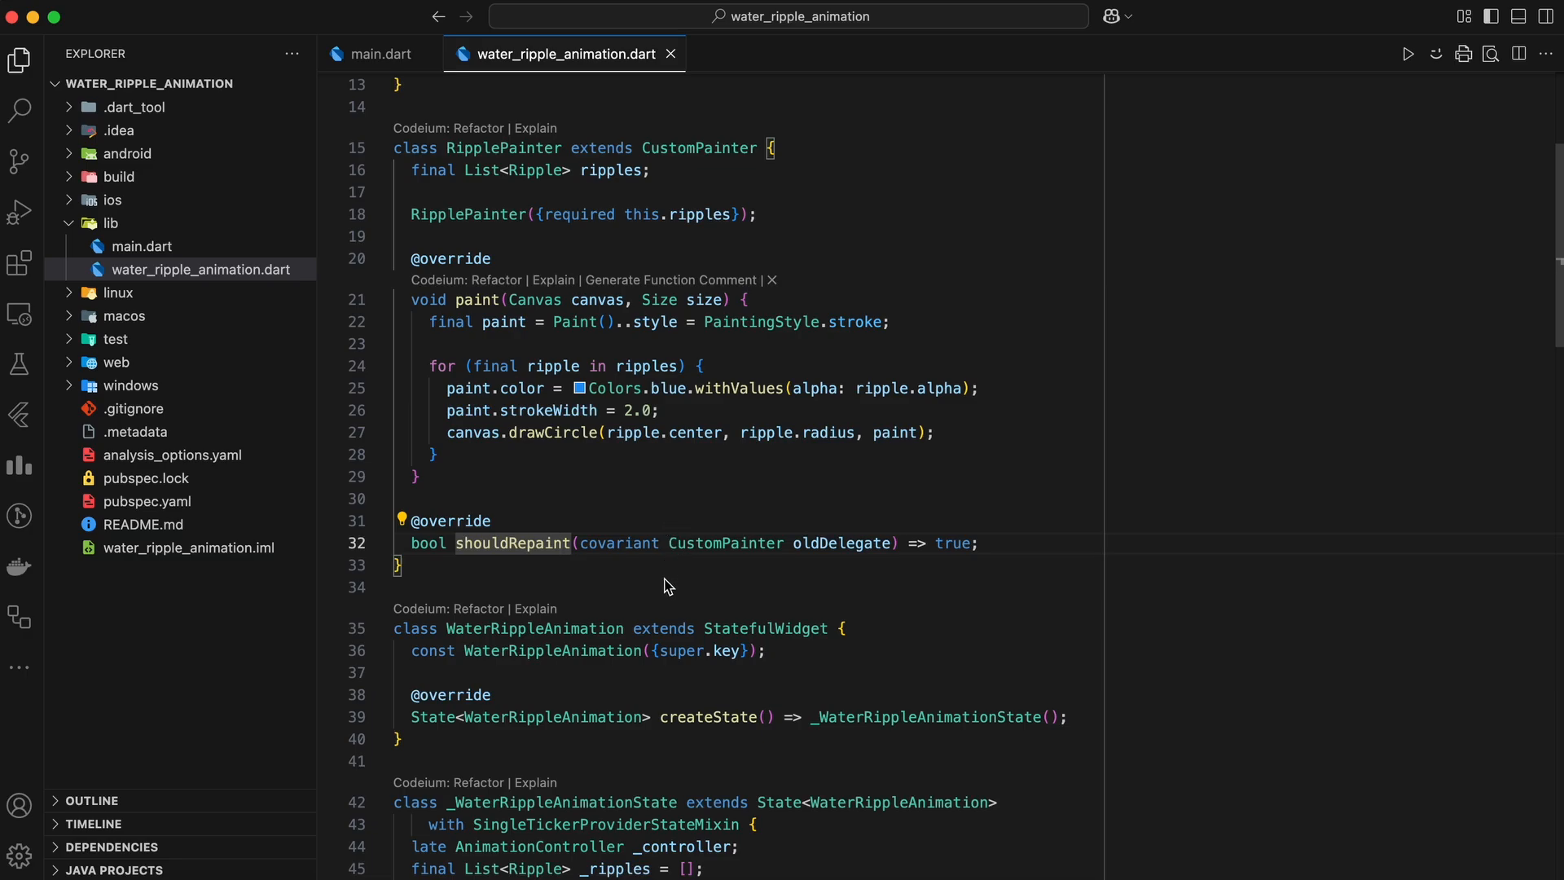
scroll(down, 3)
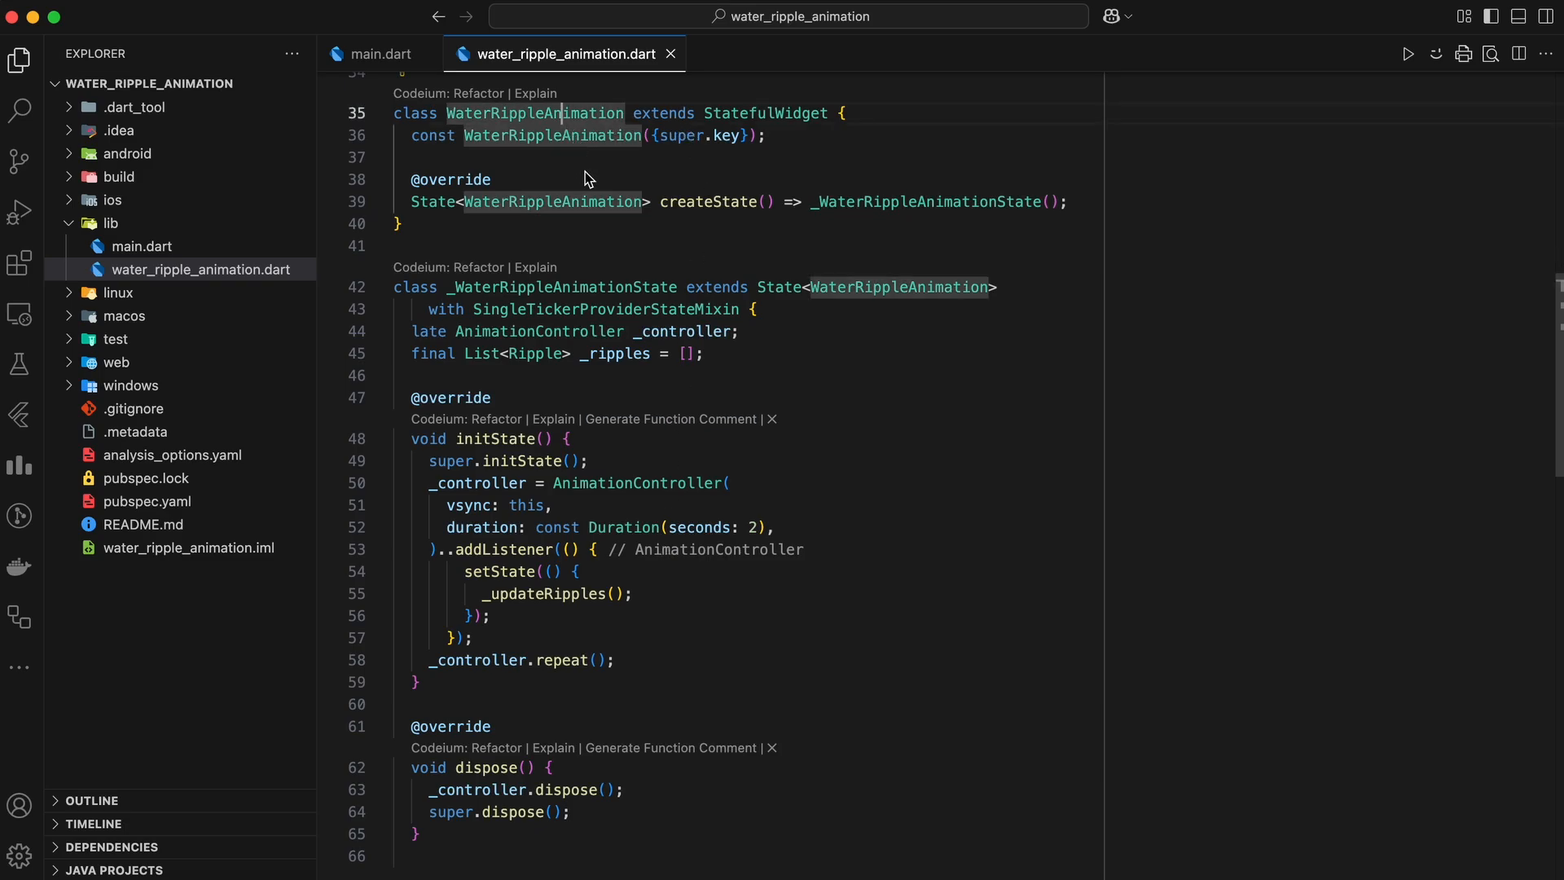
mouse_move(656, 184)
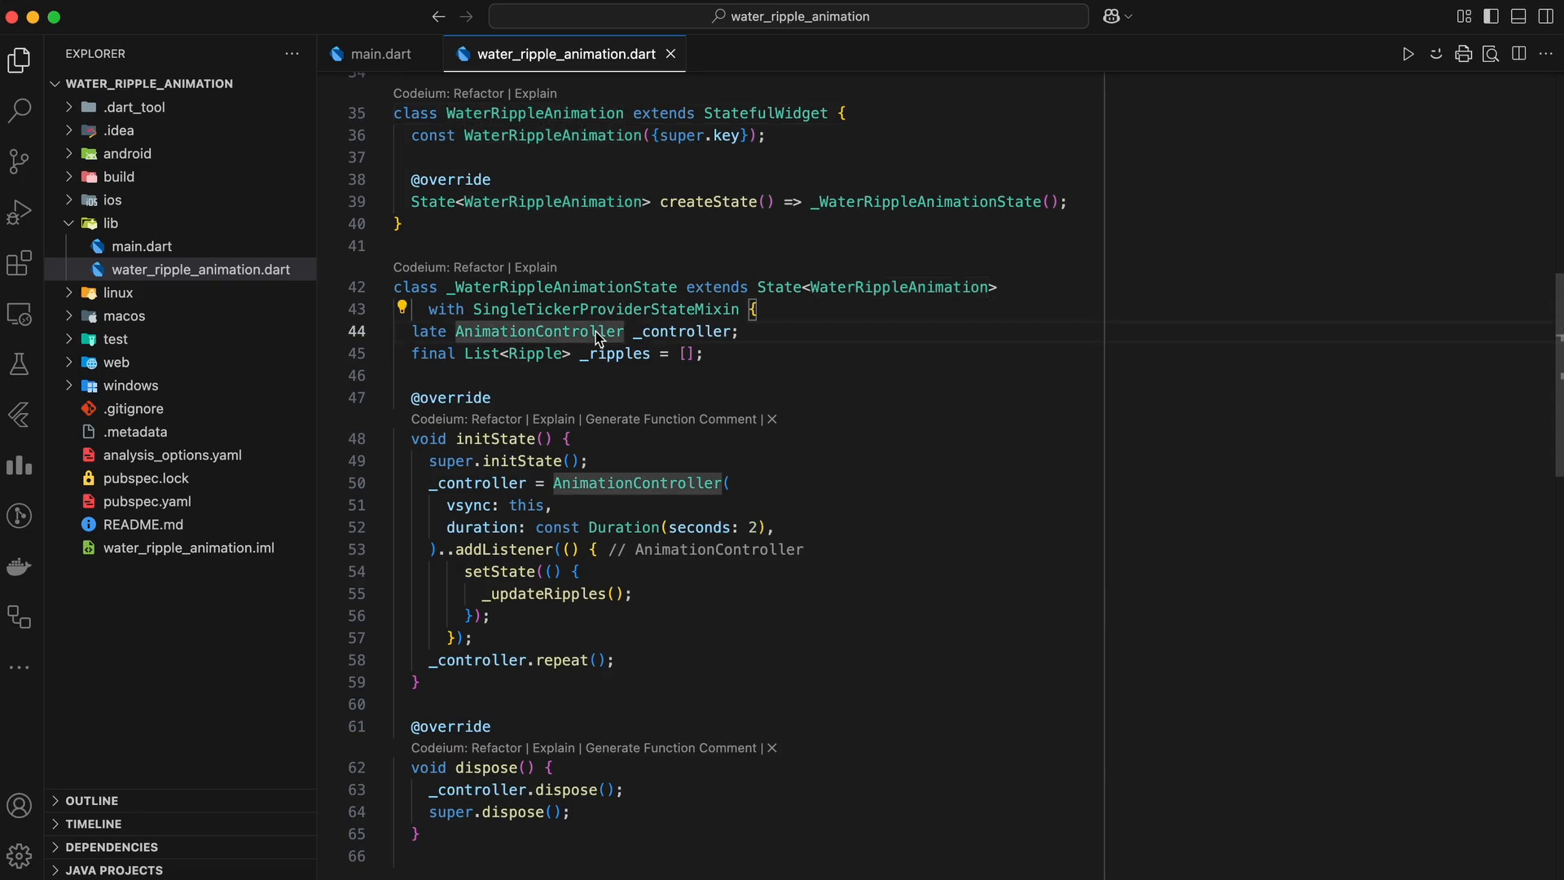
mouse_move(715, 349)
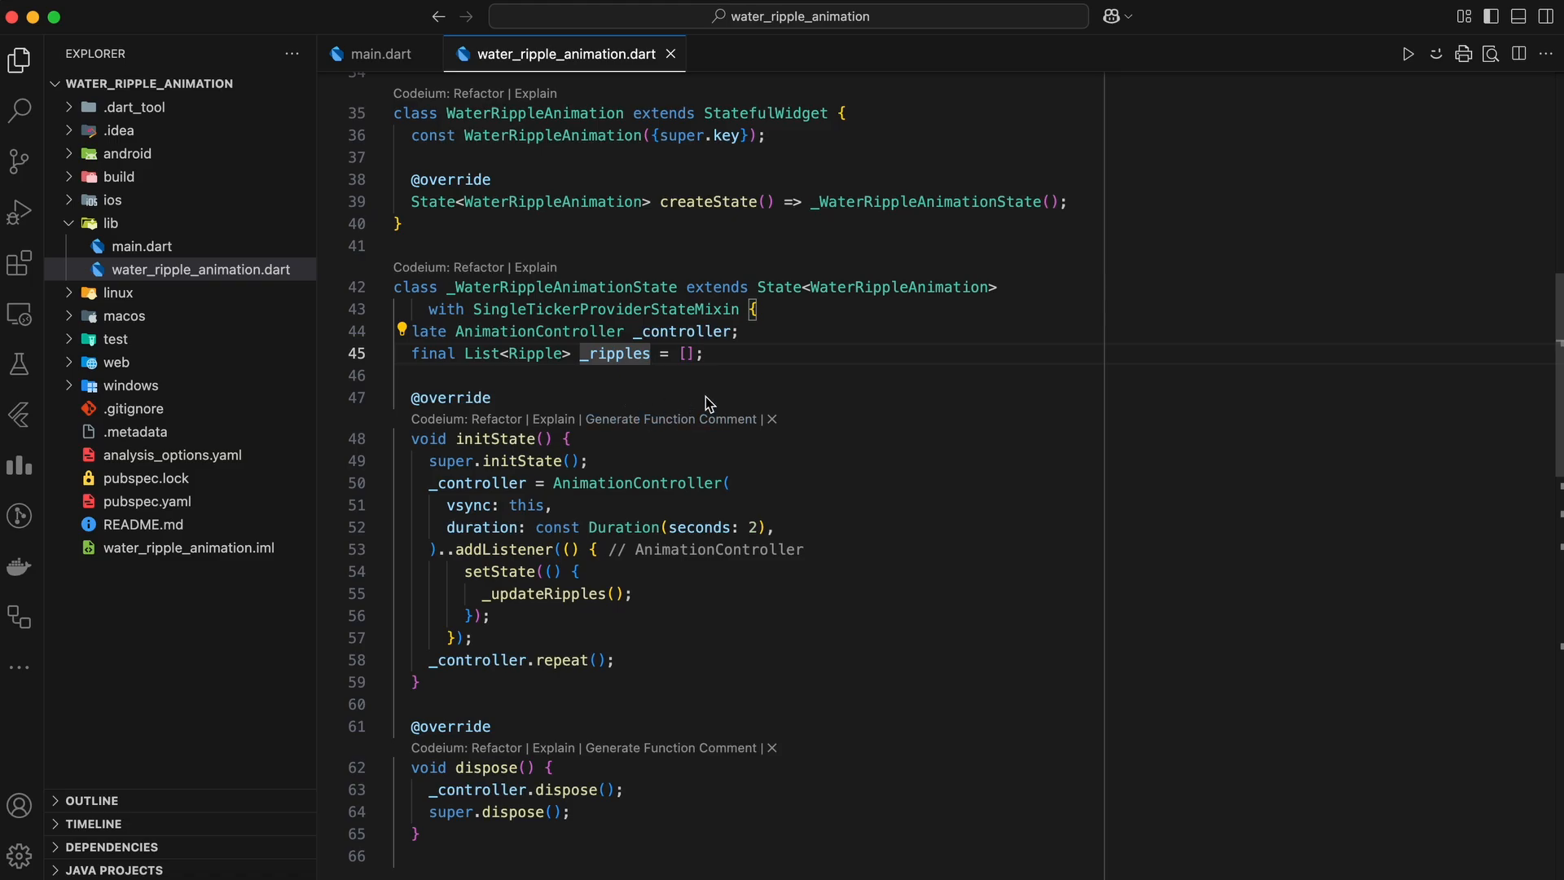
mouse_move(671, 414)
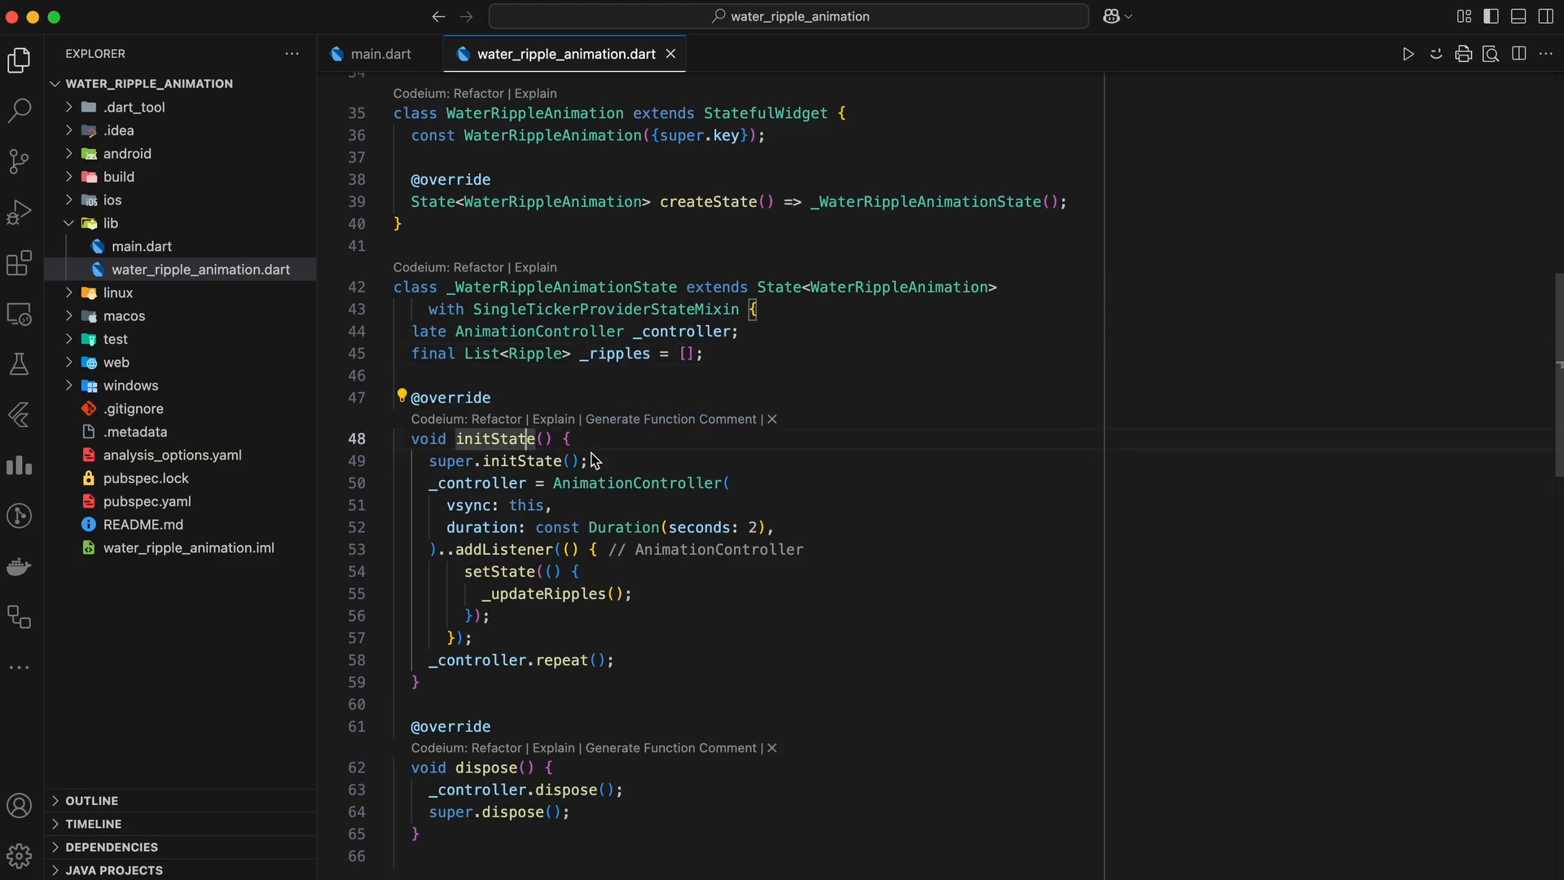
mouse_move(613, 466)
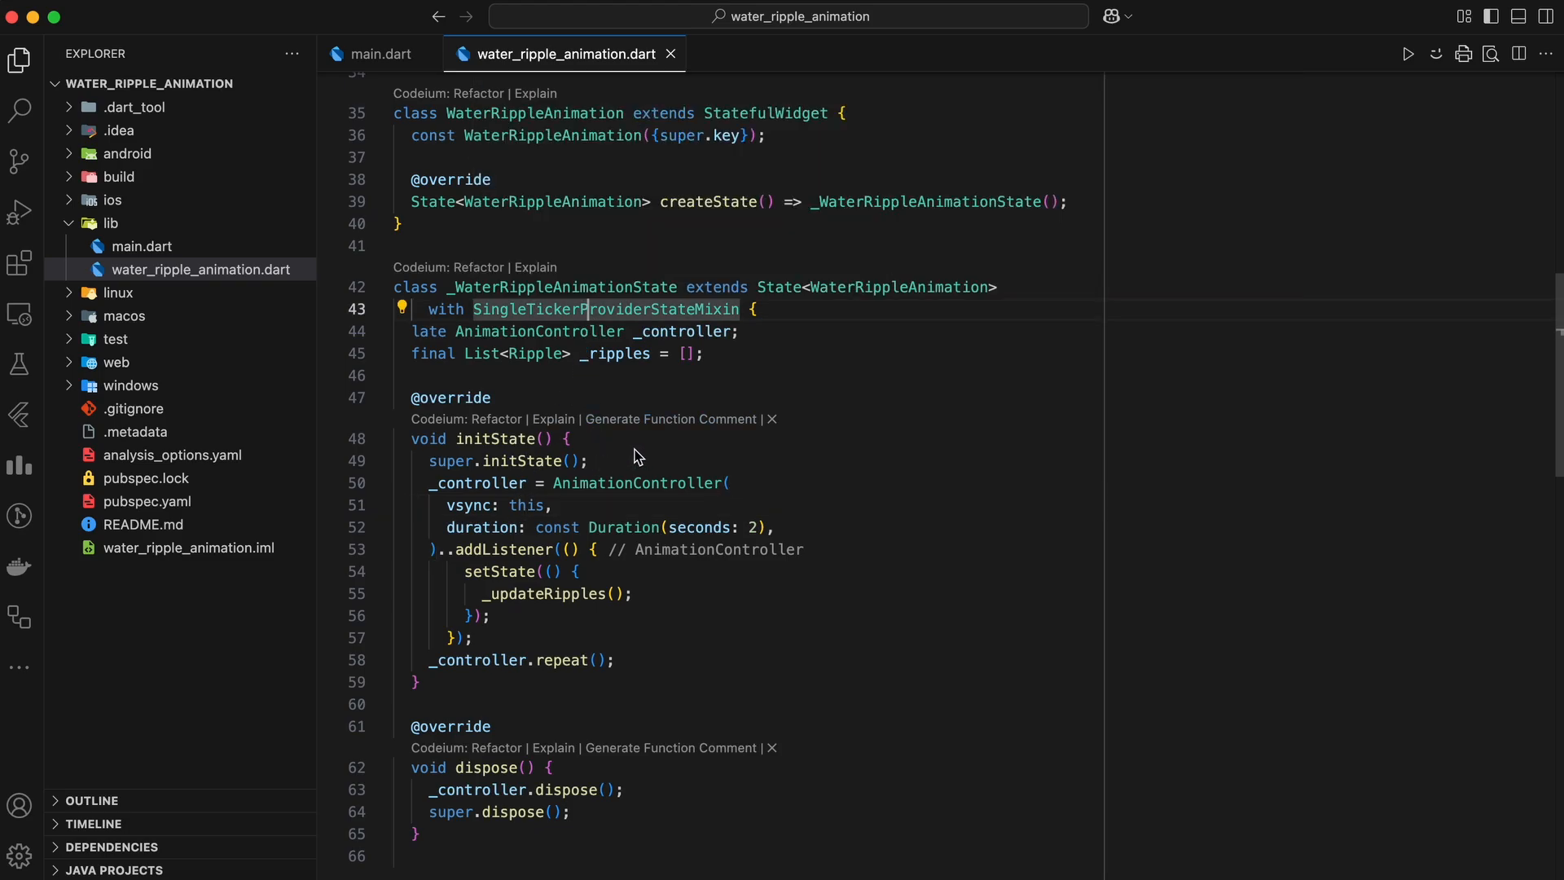
mouse_move(528, 528)
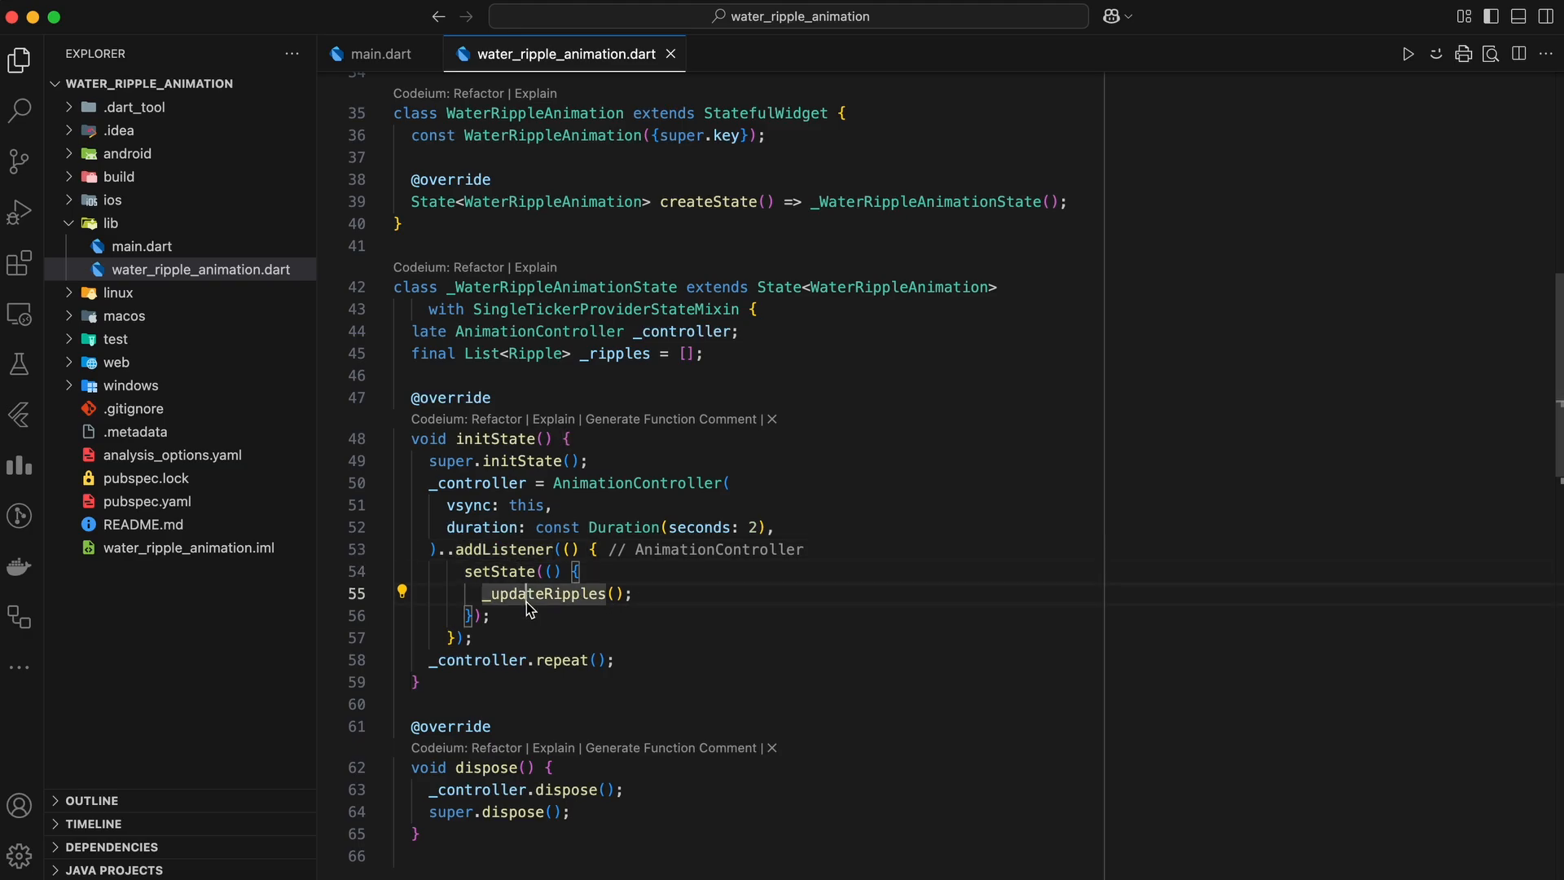
mouse_move(620, 633)
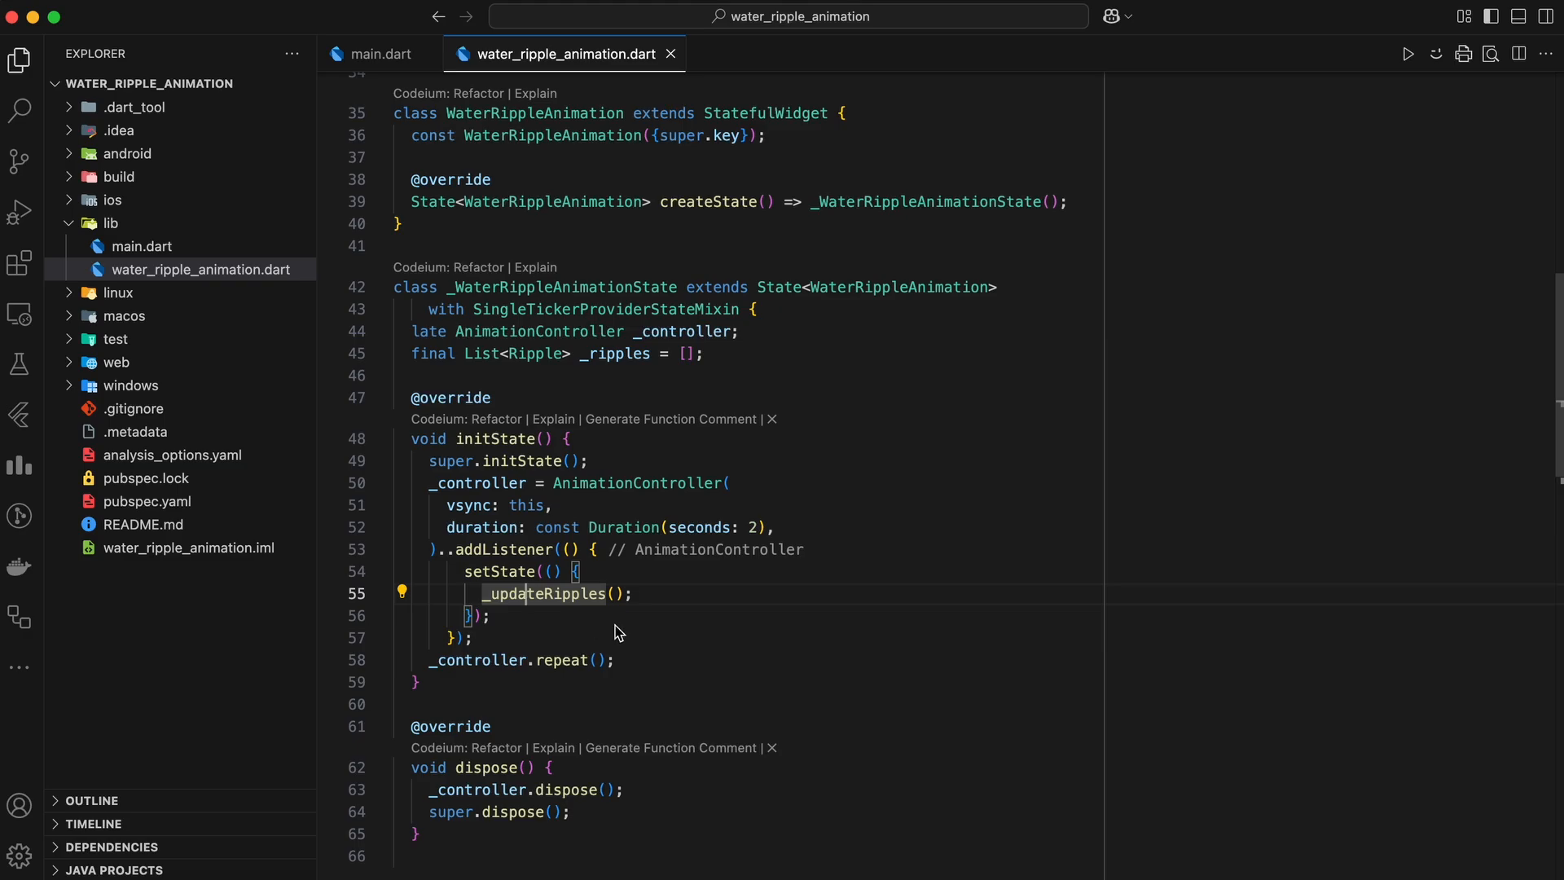
mouse_move(574, 661)
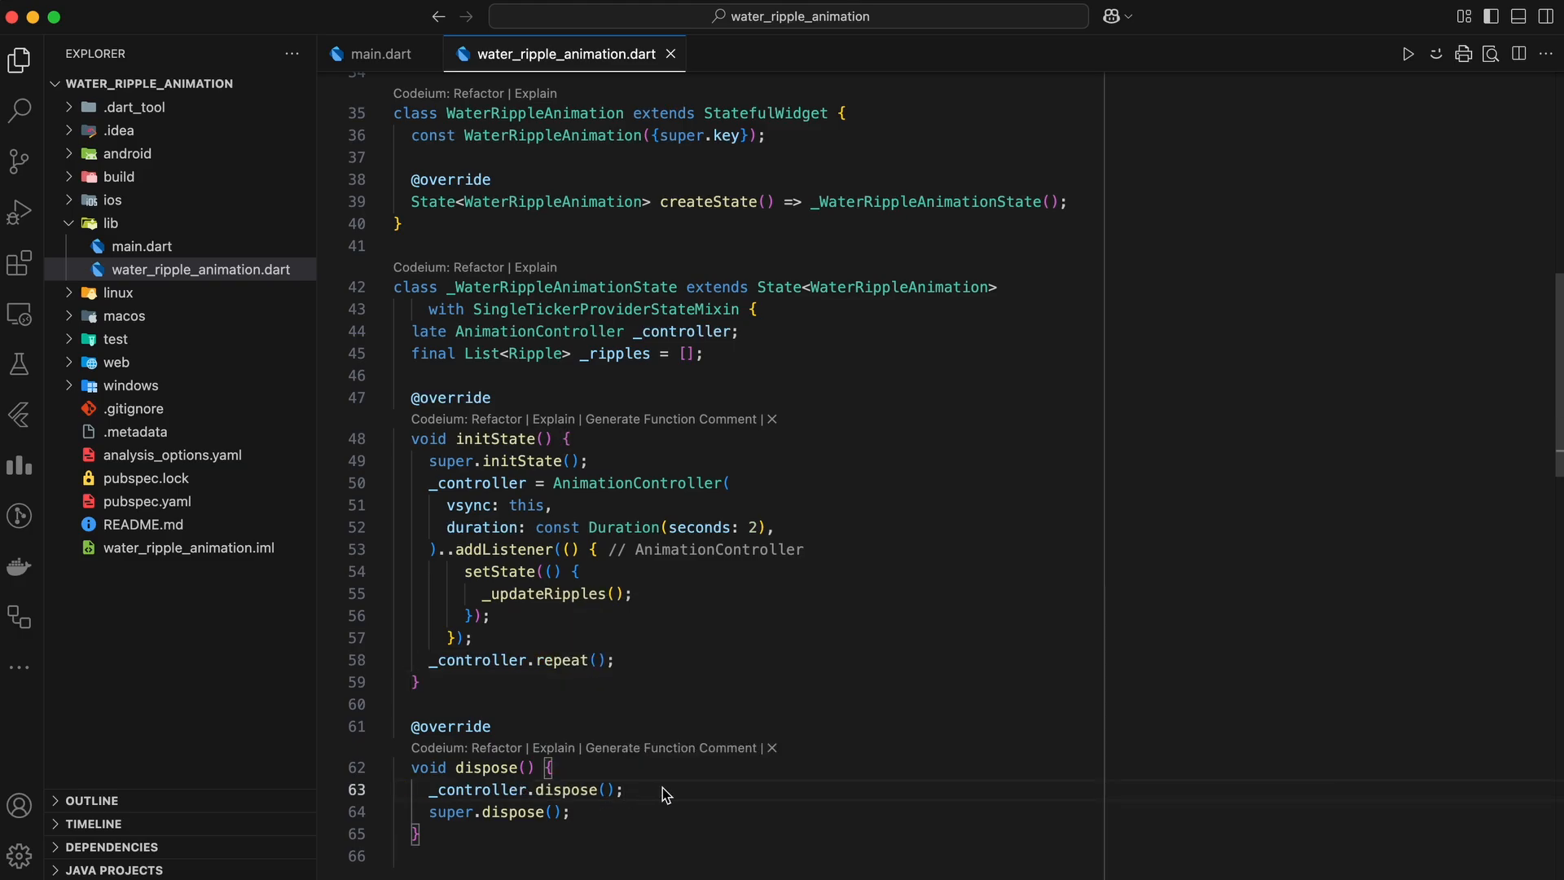
scroll(down, 3)
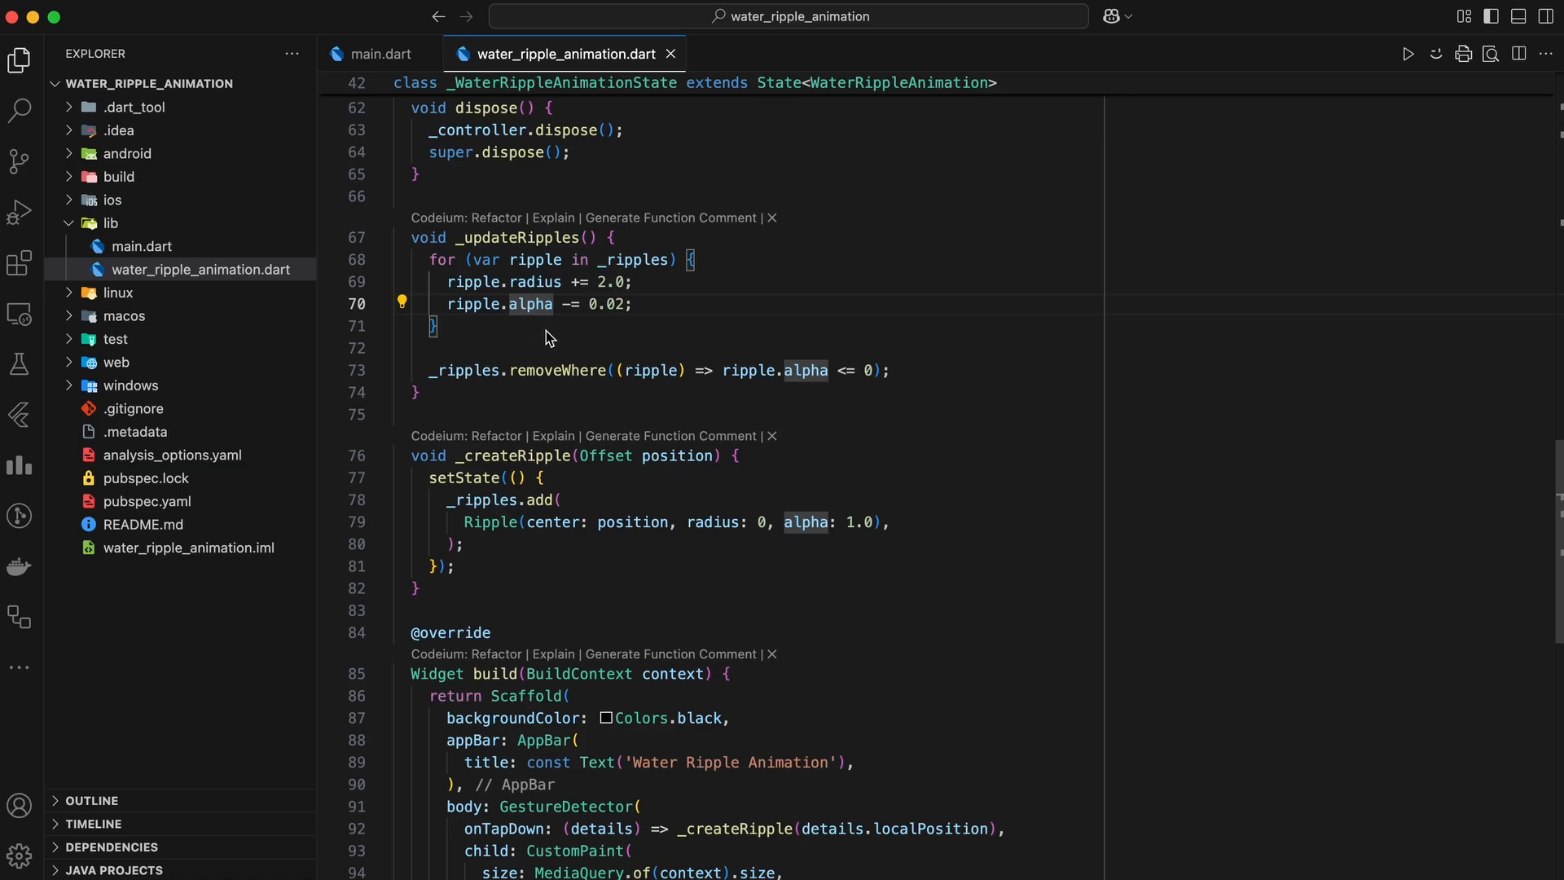
mouse_move(564, 371)
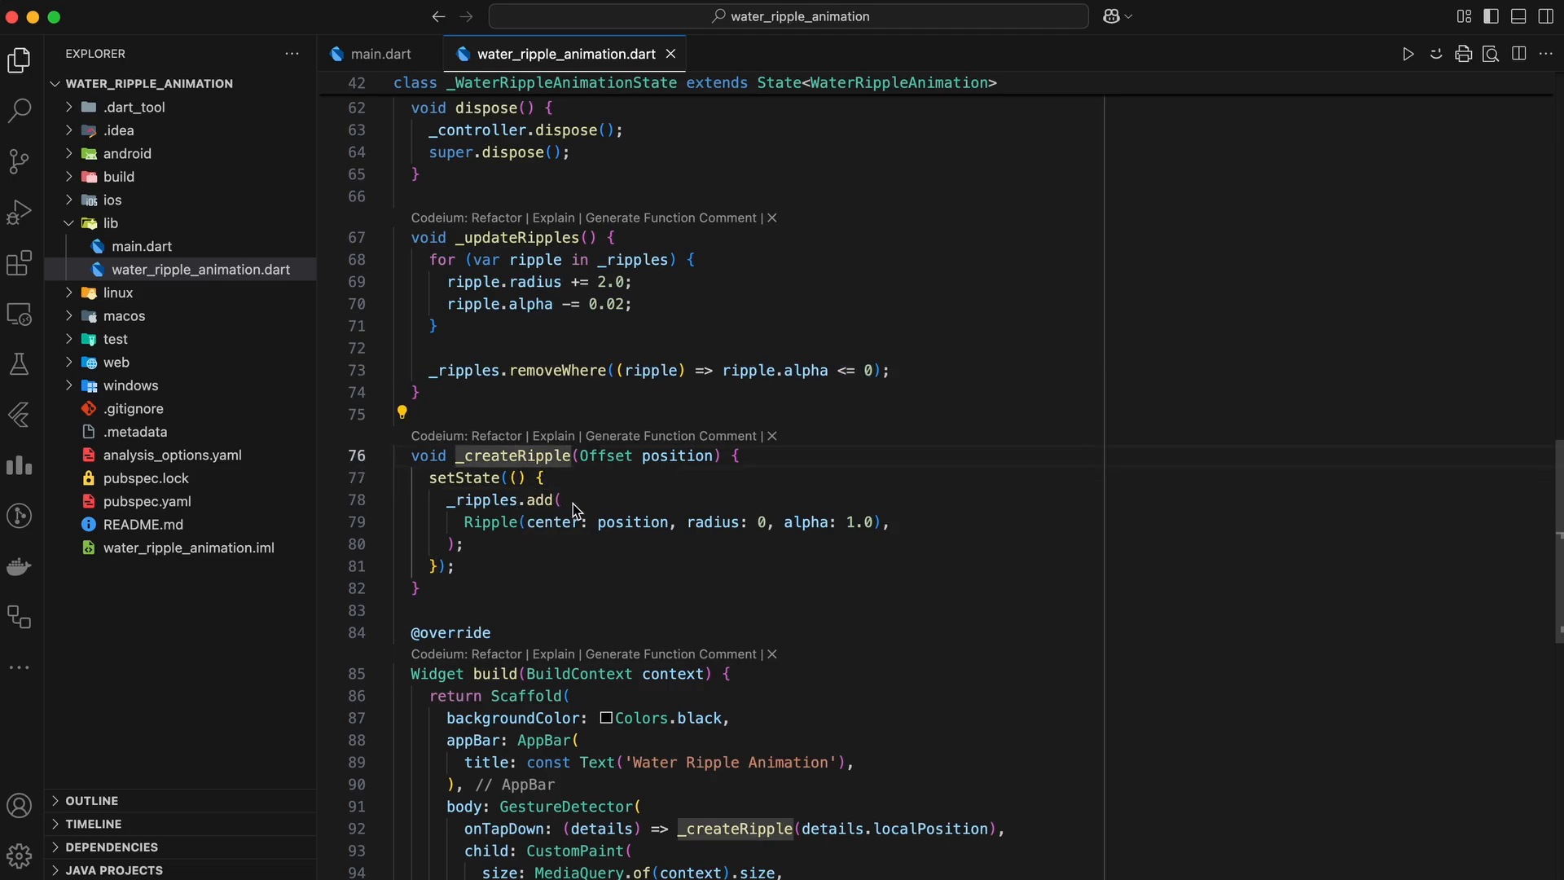
mouse_move(509, 479)
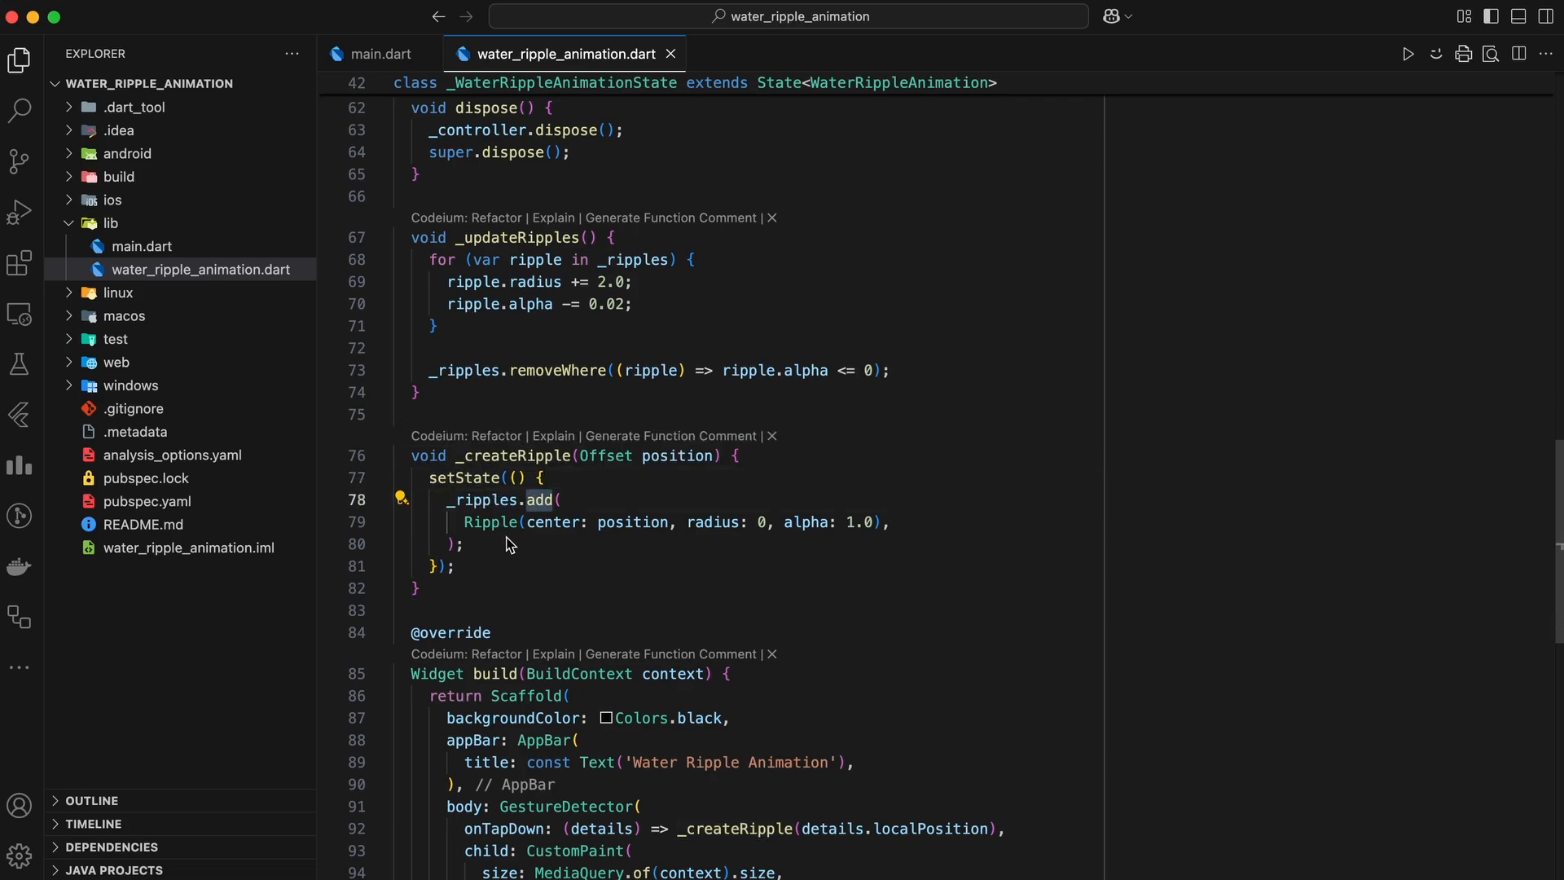
- Review the build method, then run the app on the iPhone 16 Pro Max simulator
scroll(down, 3)
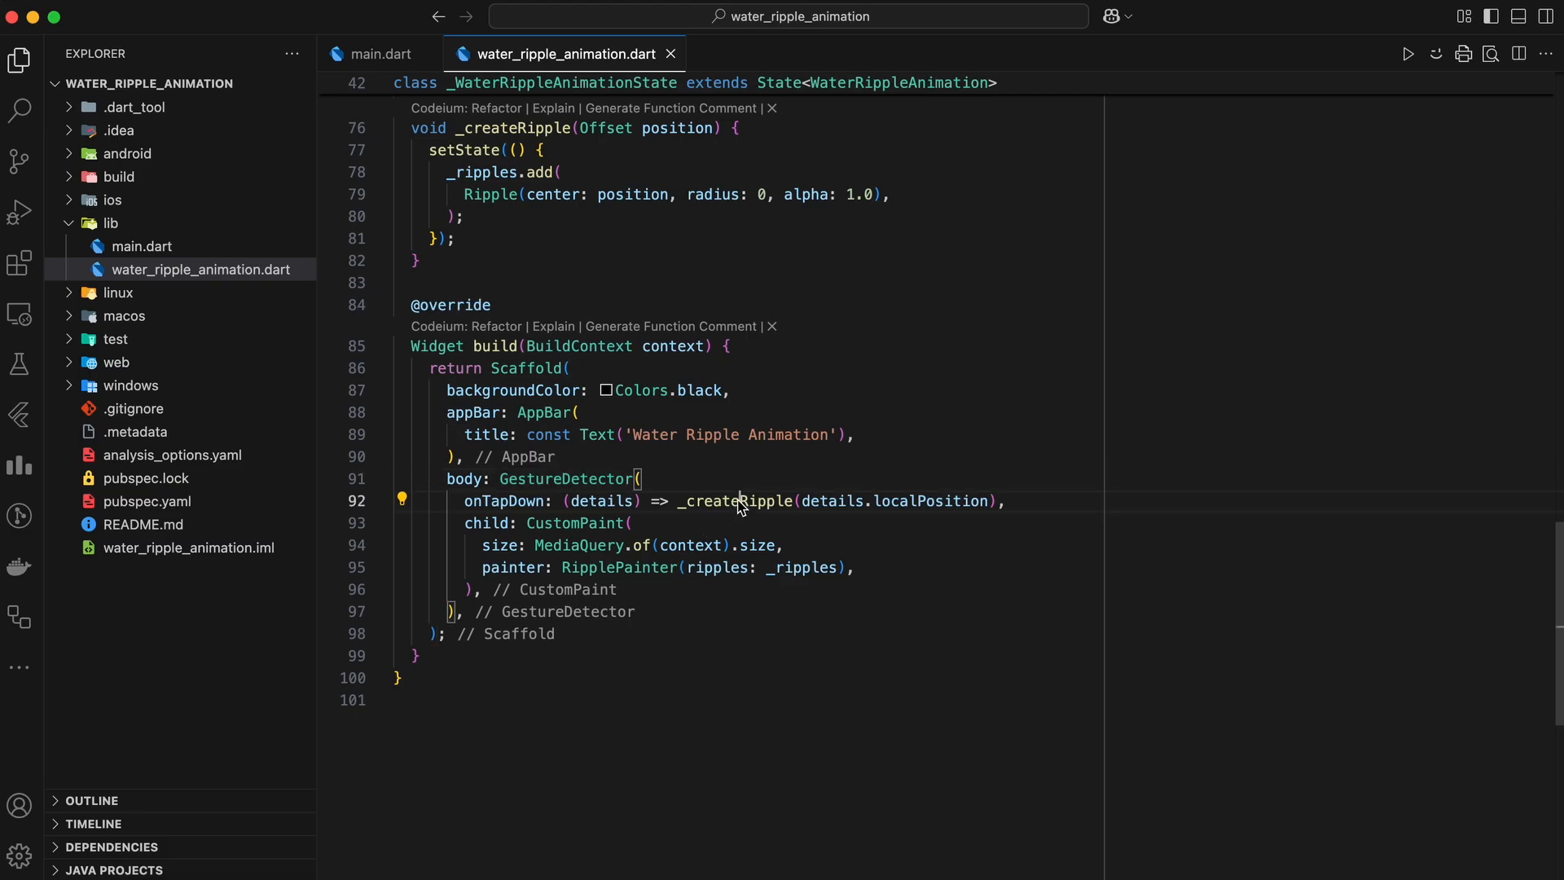
double_click(734, 502)
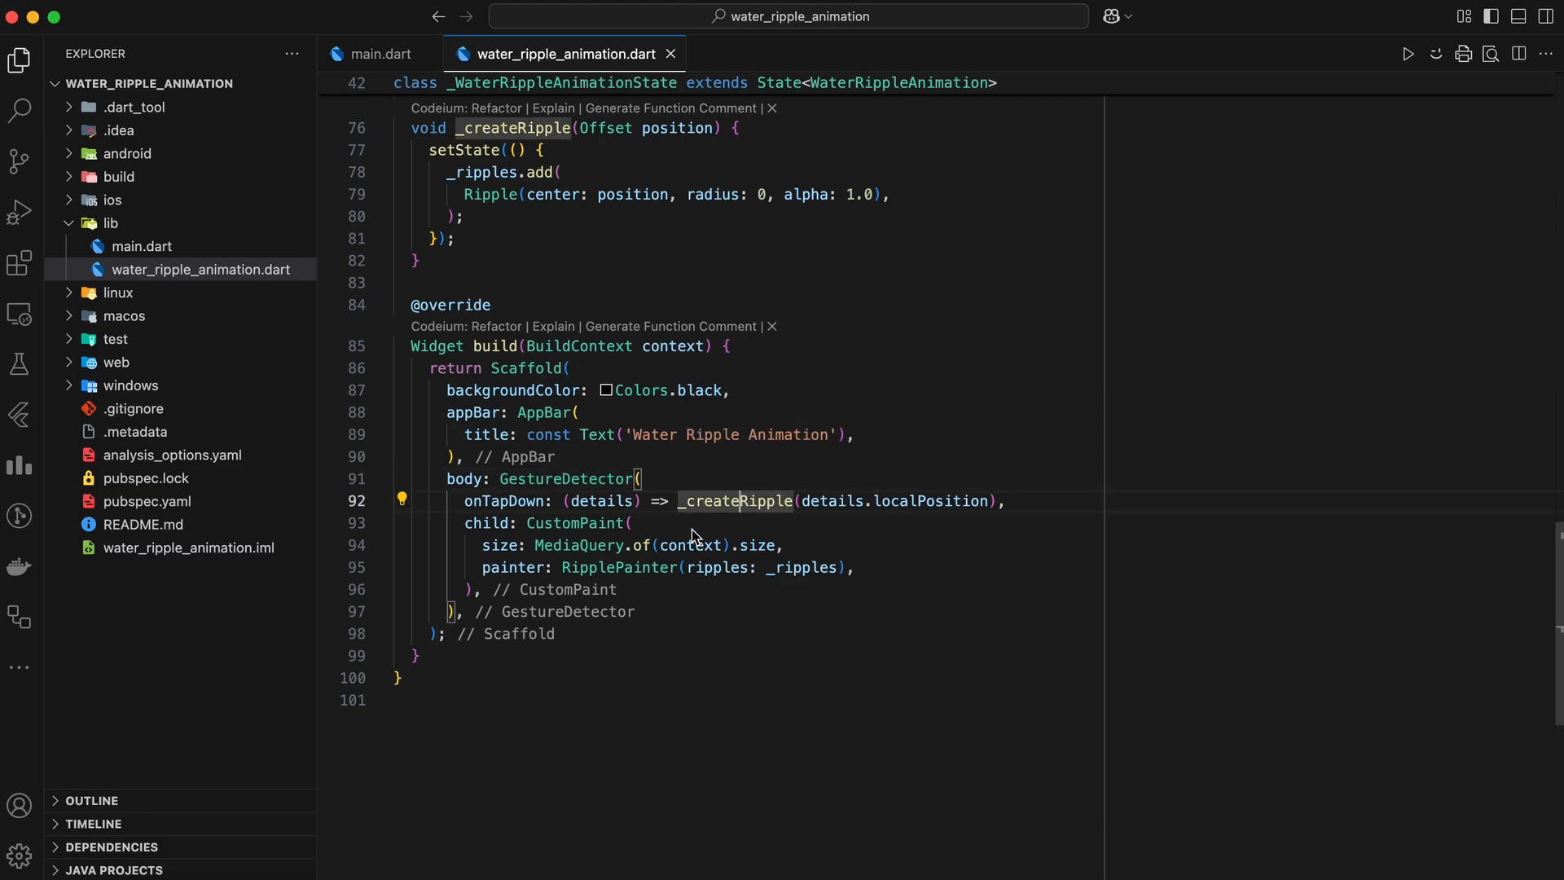
mouse_move(630, 545)
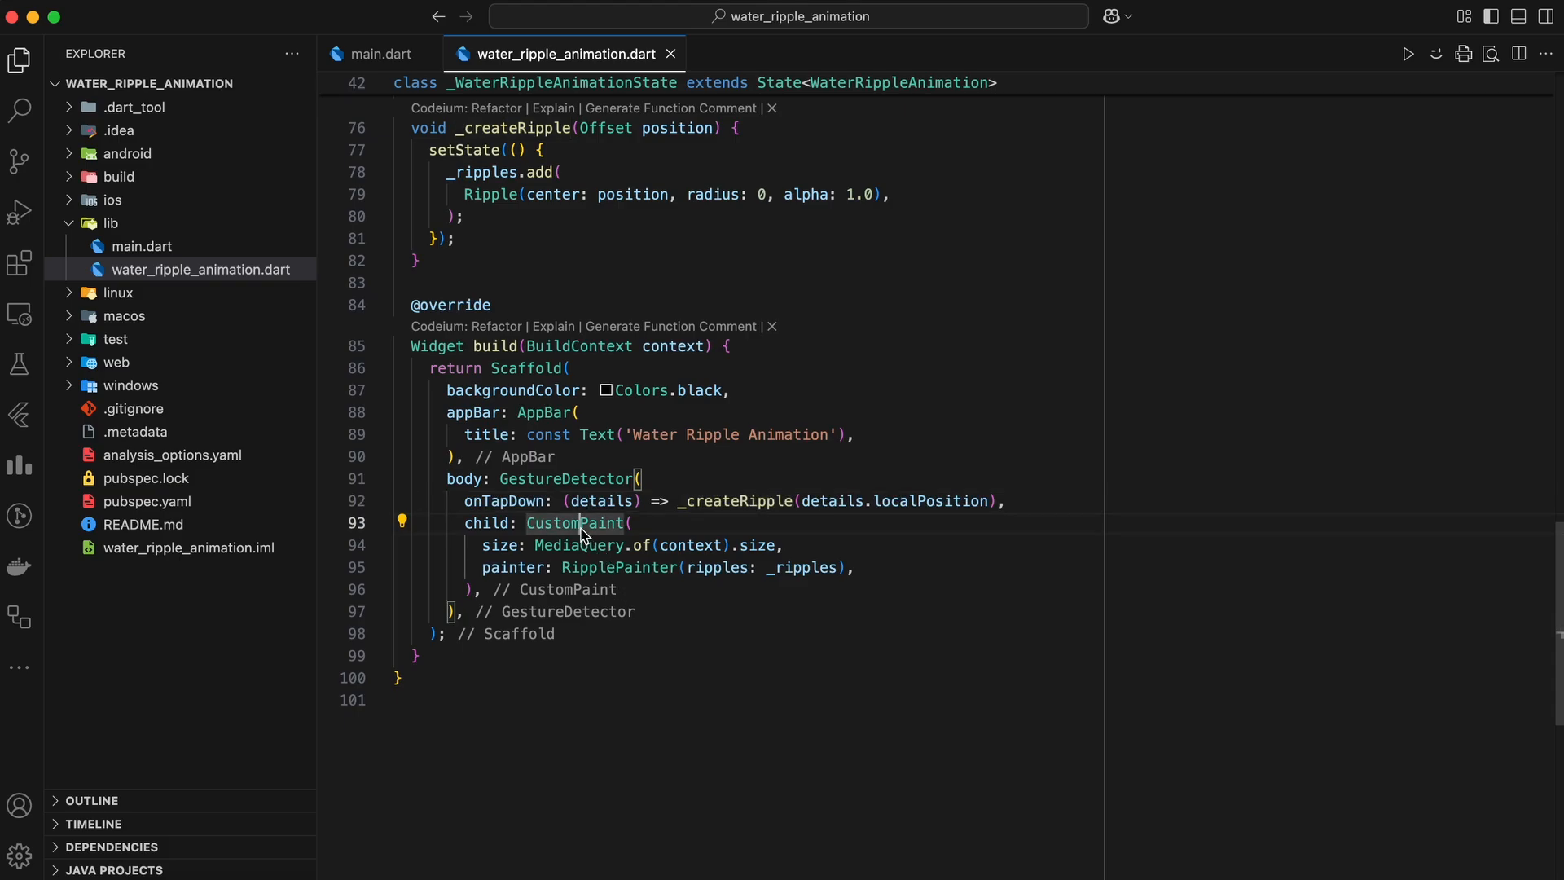
mouse_move(790, 524)
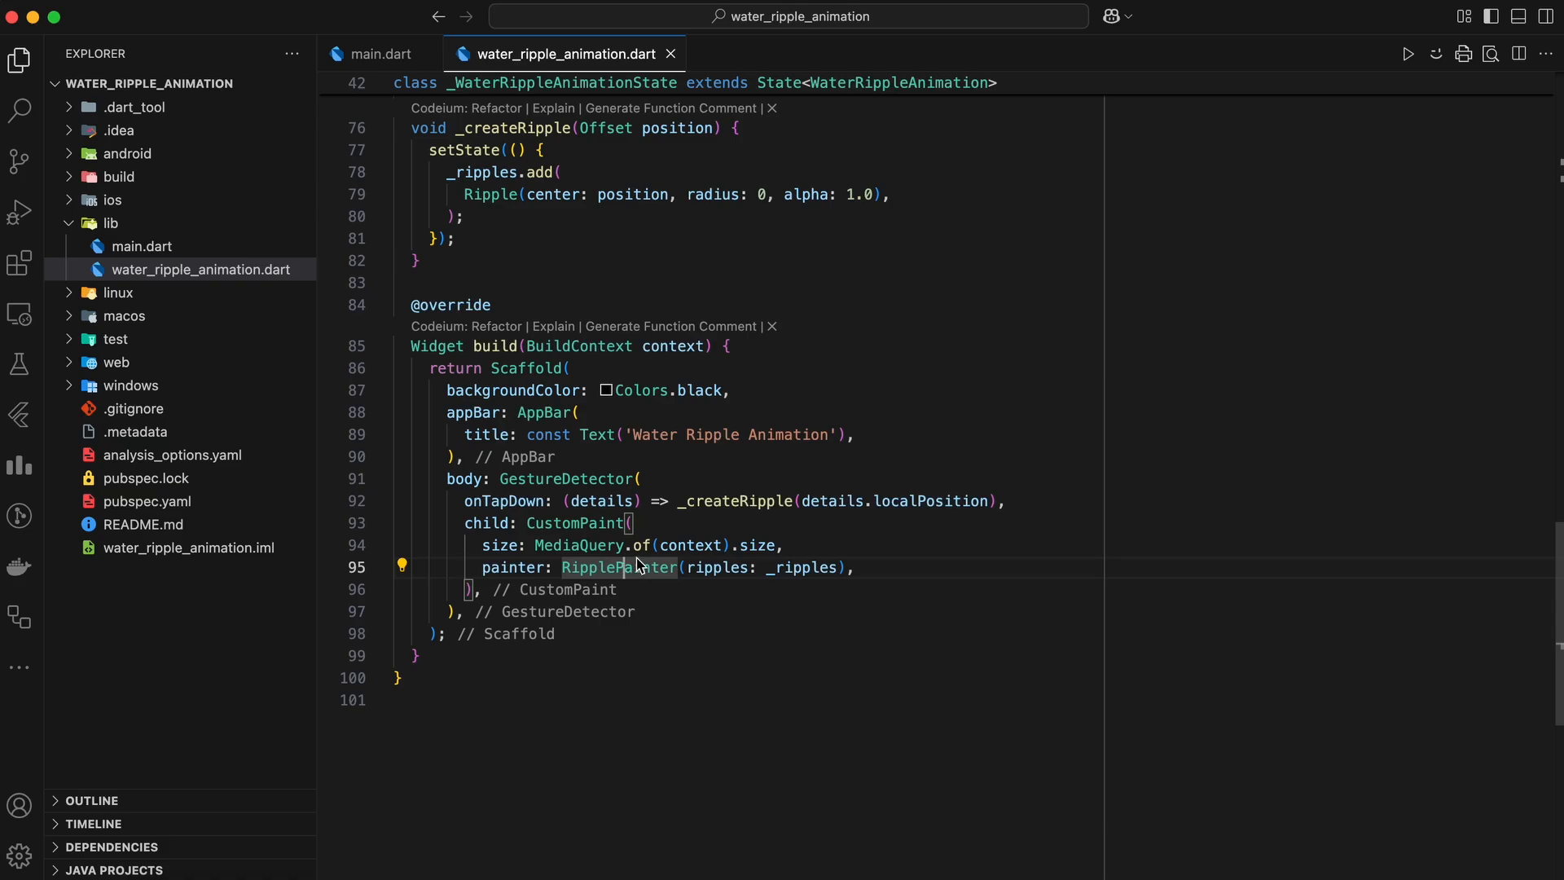
click(1408, 54)
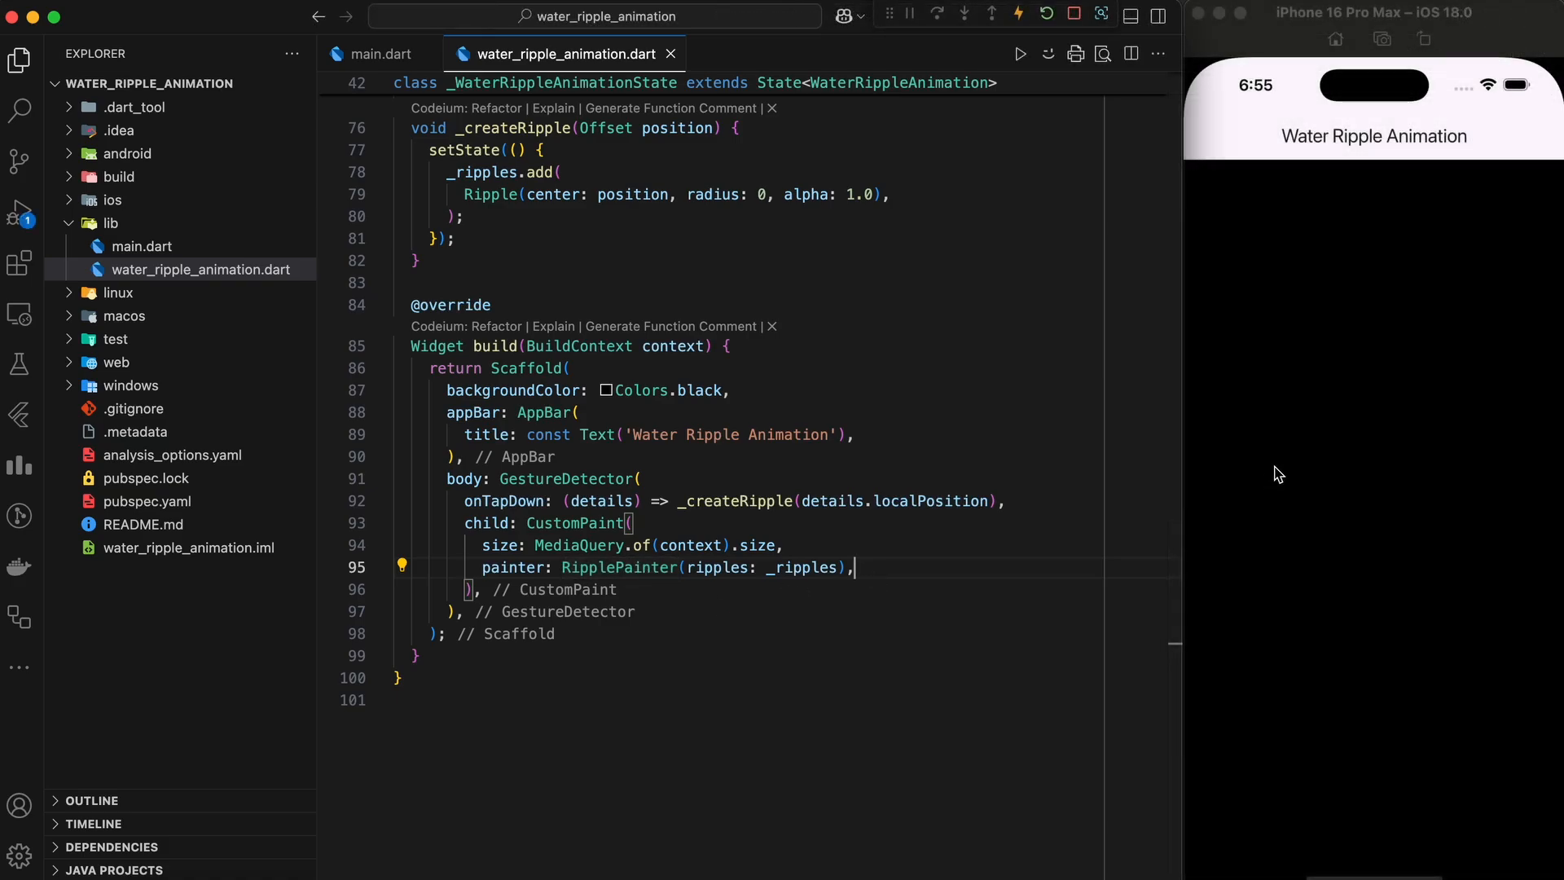
- Tap six spots across the black screen to spawn expanding, fading blue ripple circles
click(1284, 355)
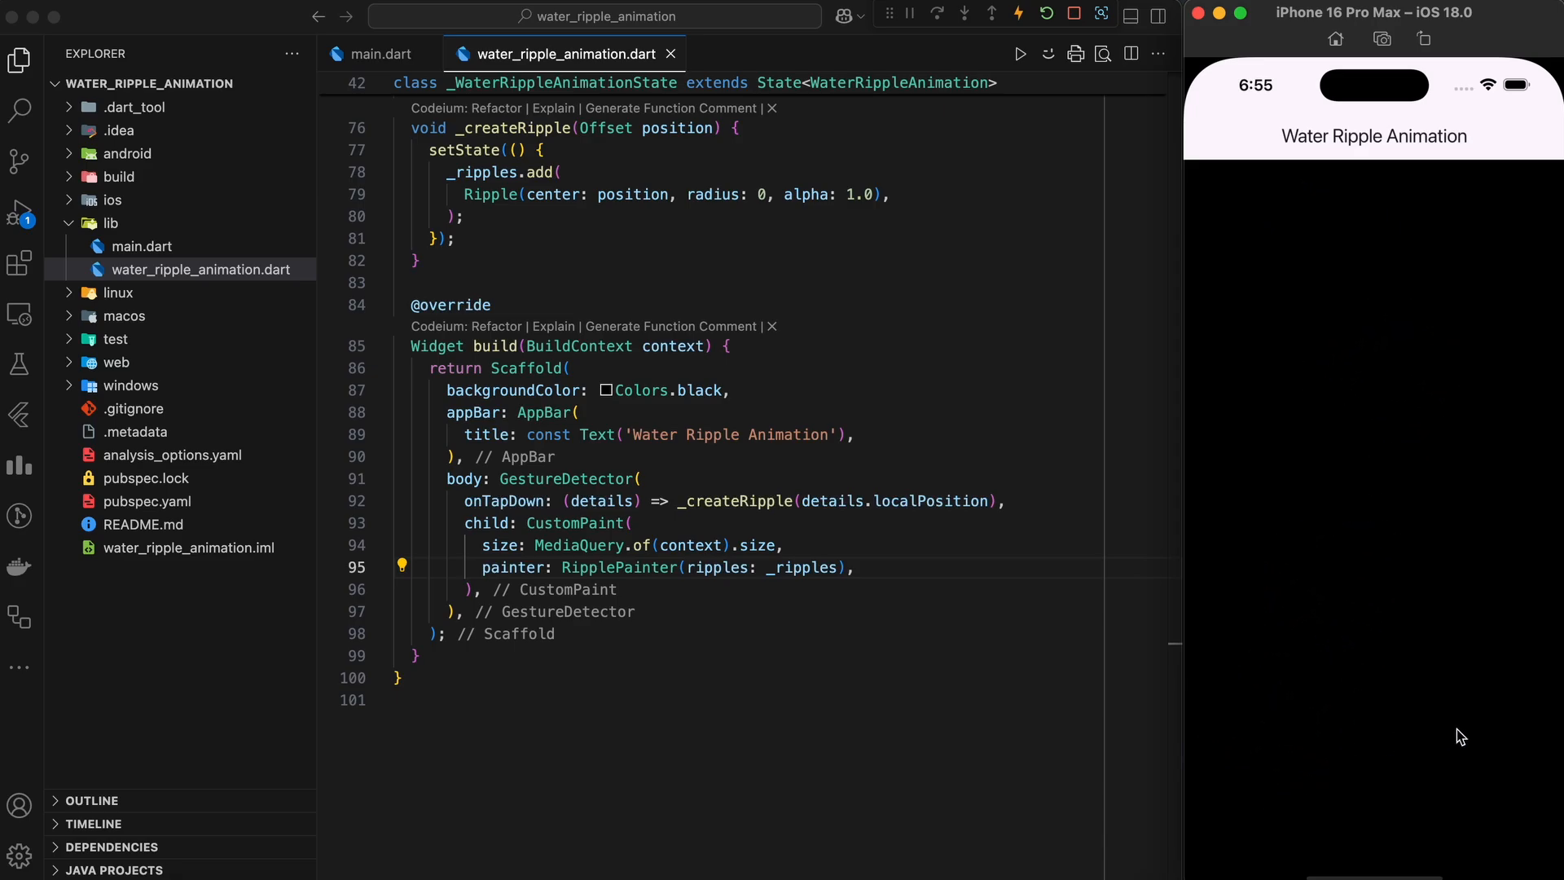
click(1358, 369)
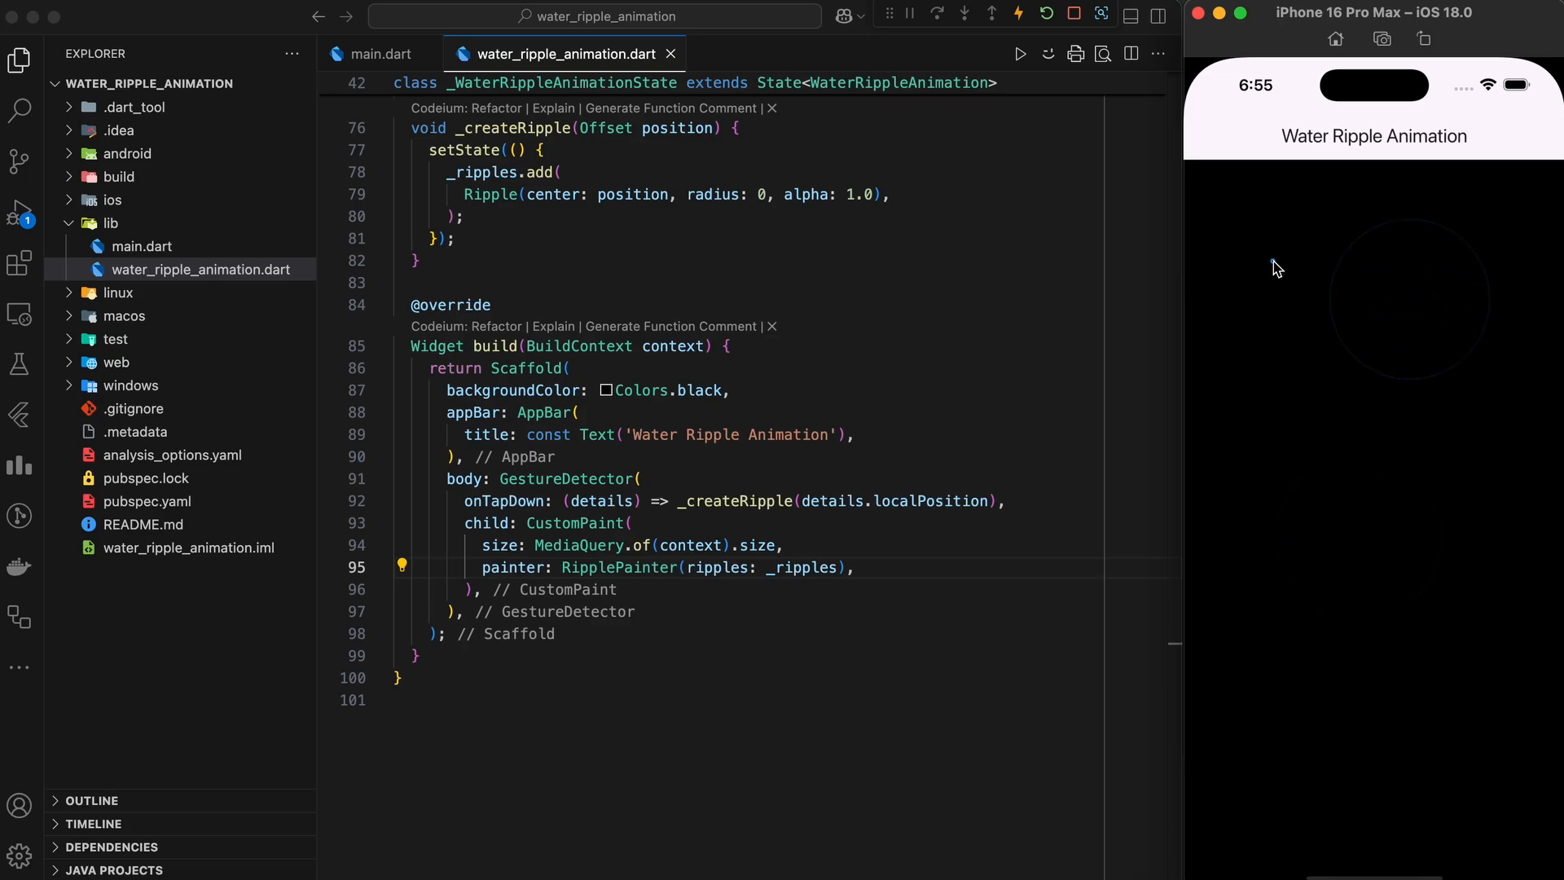
click(1271, 691)
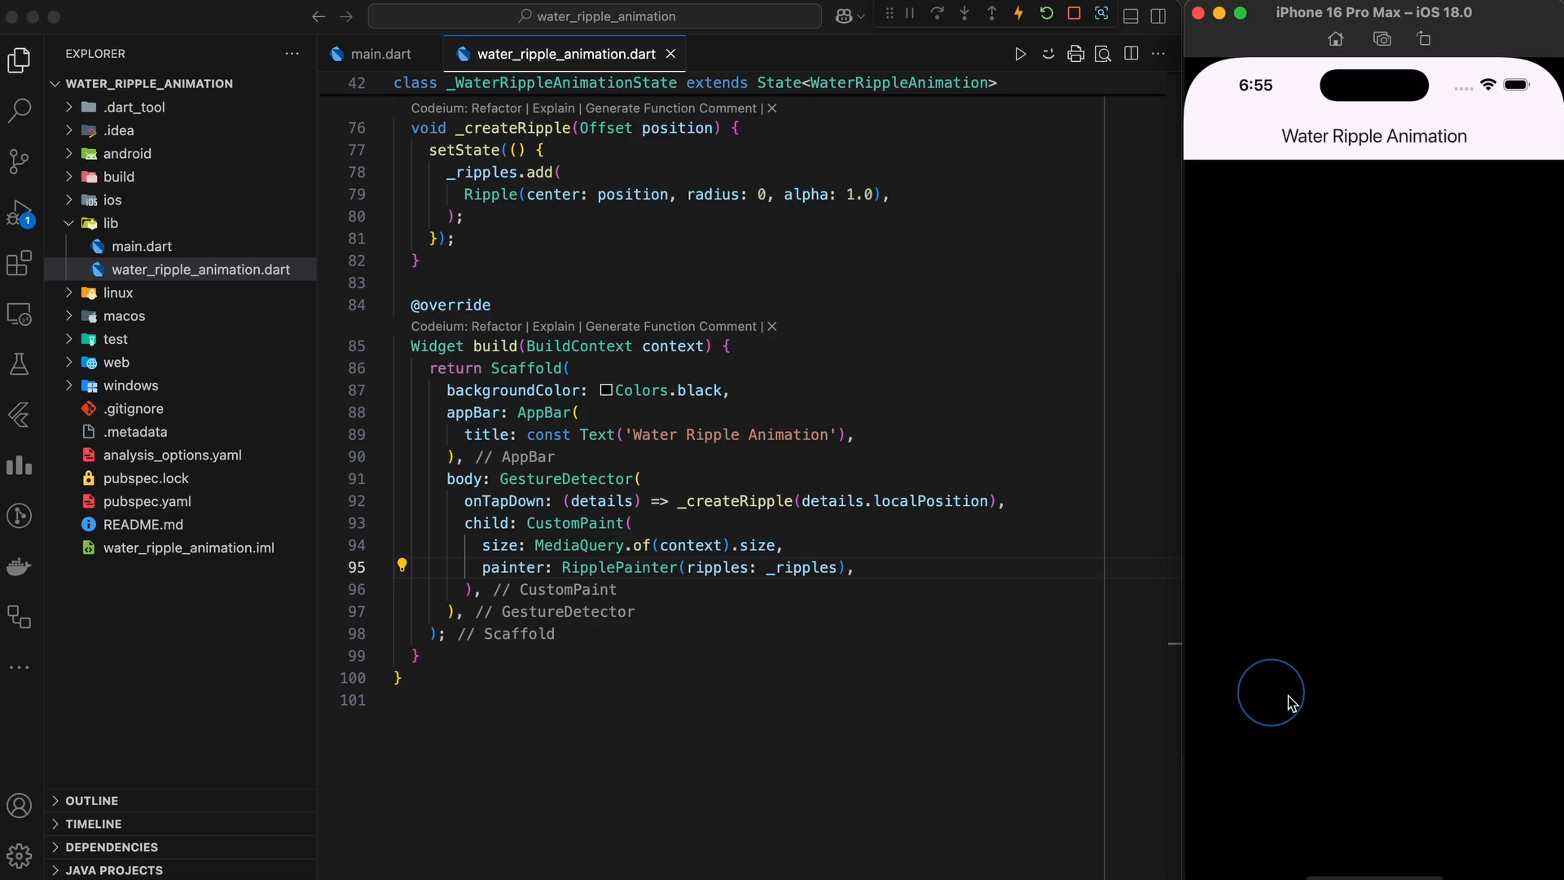
click(1449, 645)
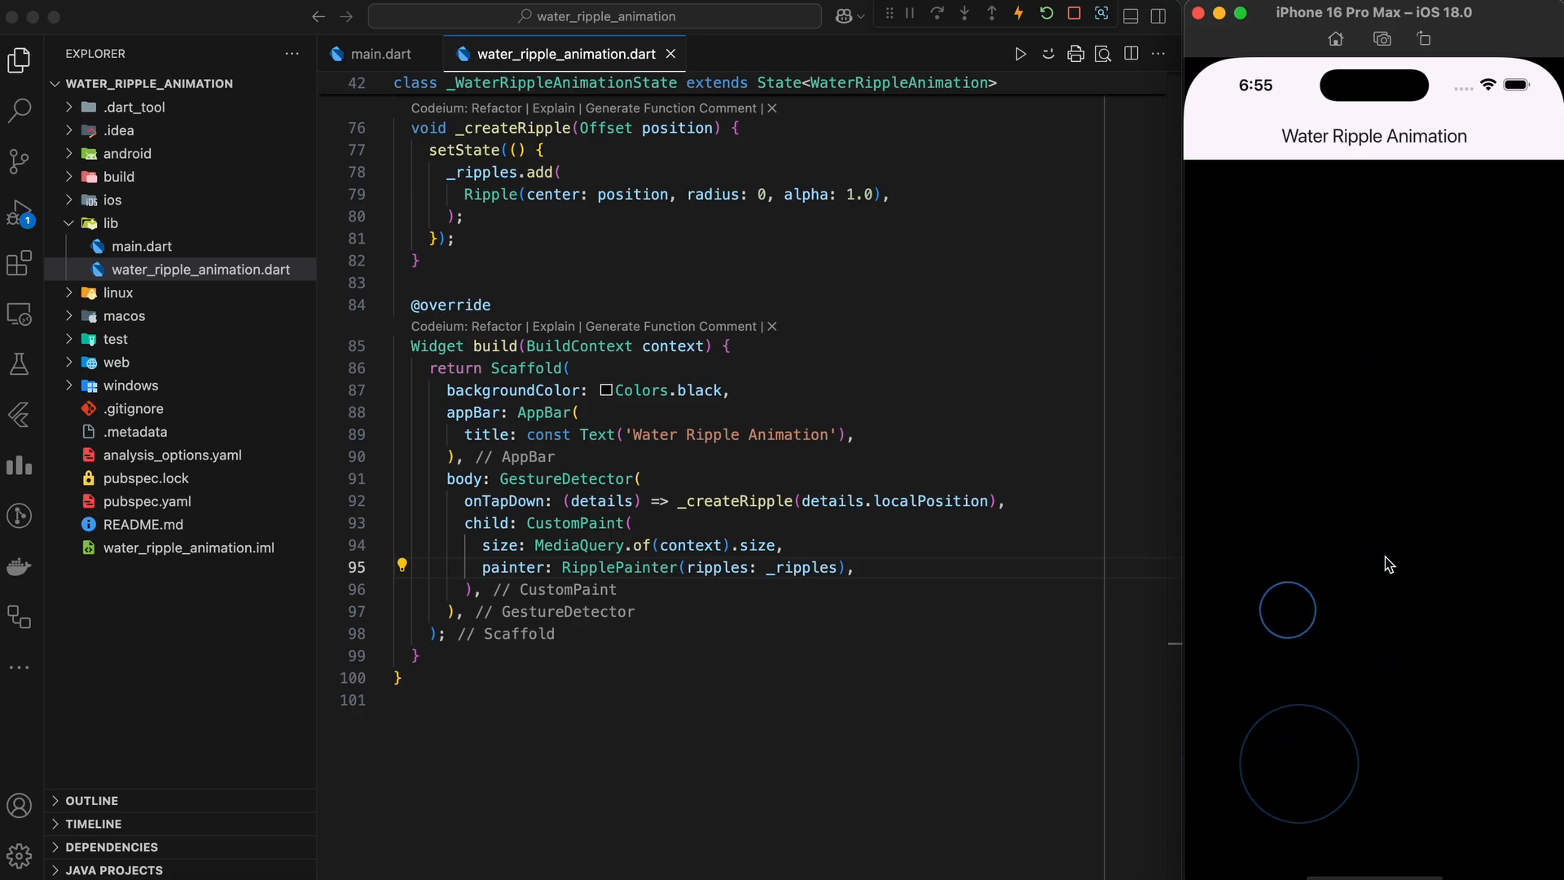
click(1285, 556)
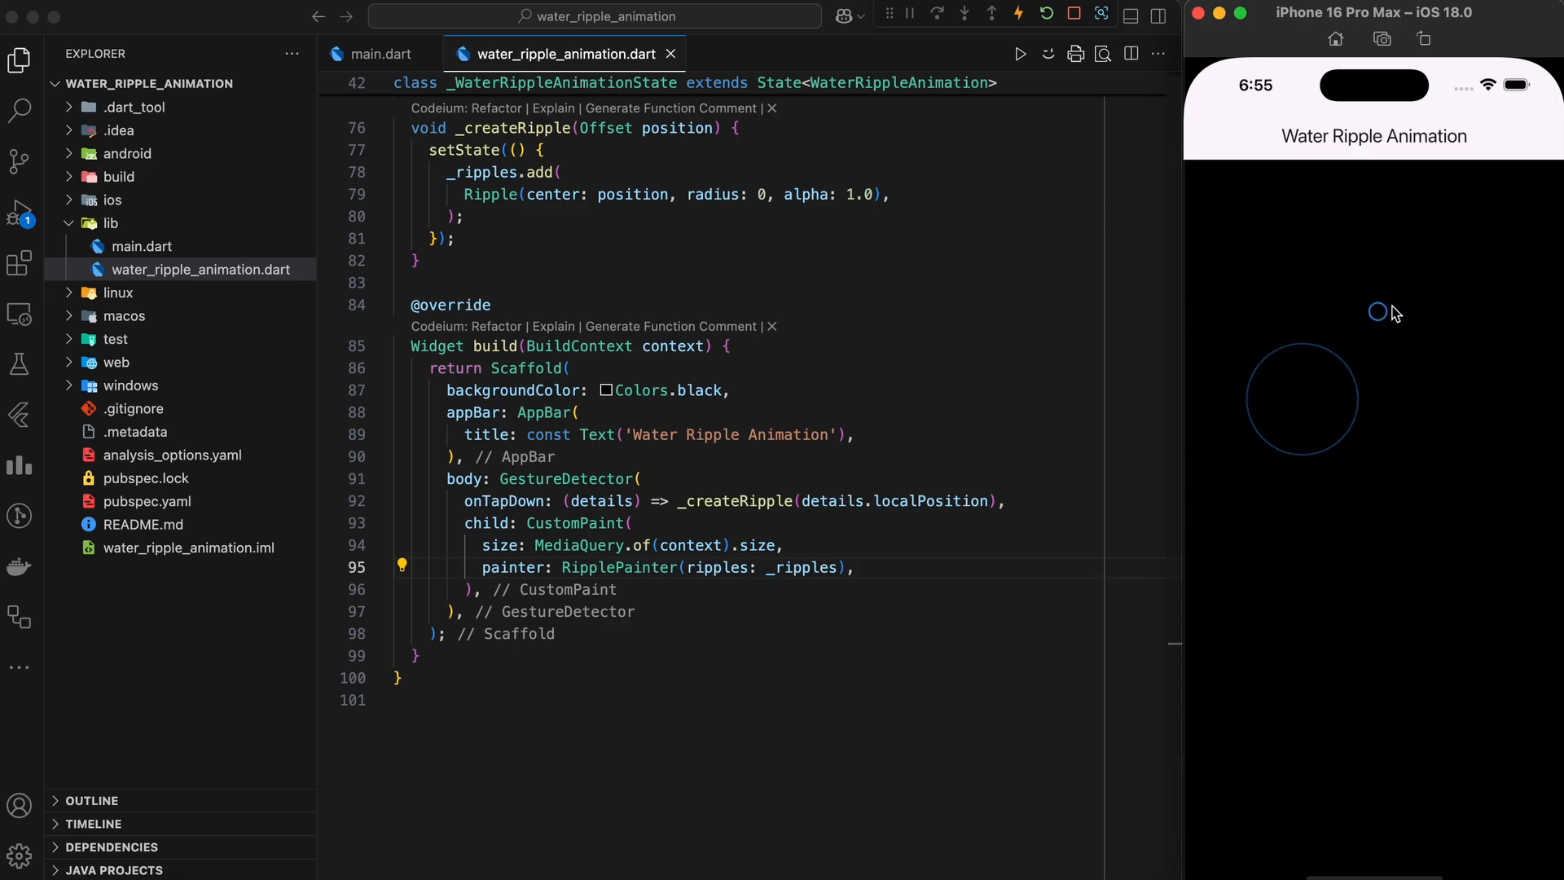
click(1401, 342)
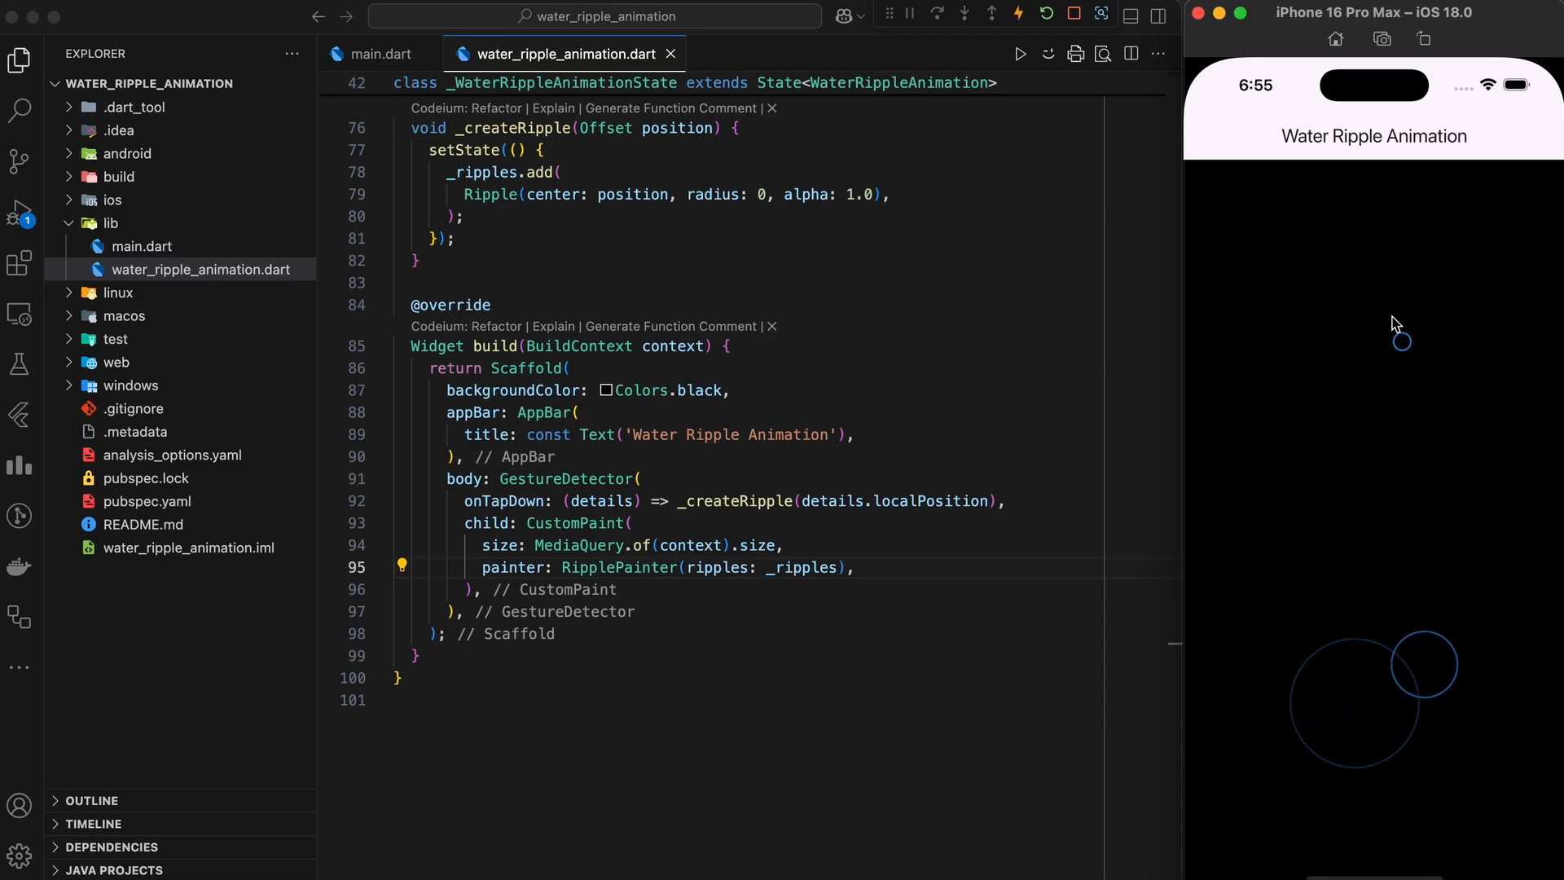